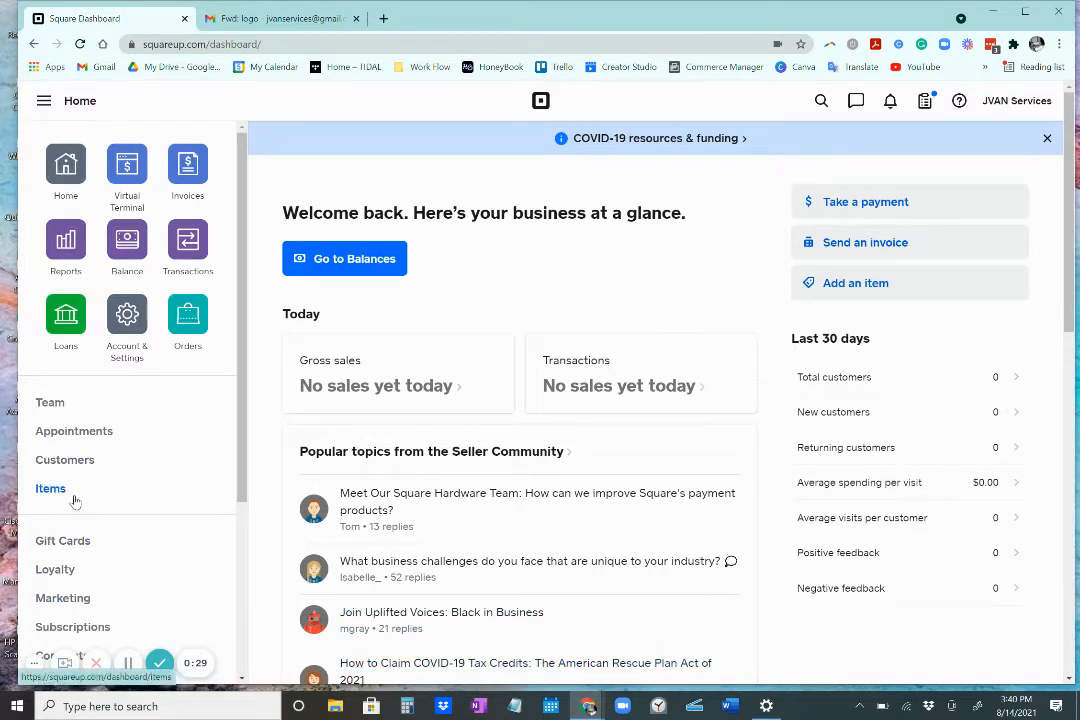
mouse_move(74, 498)
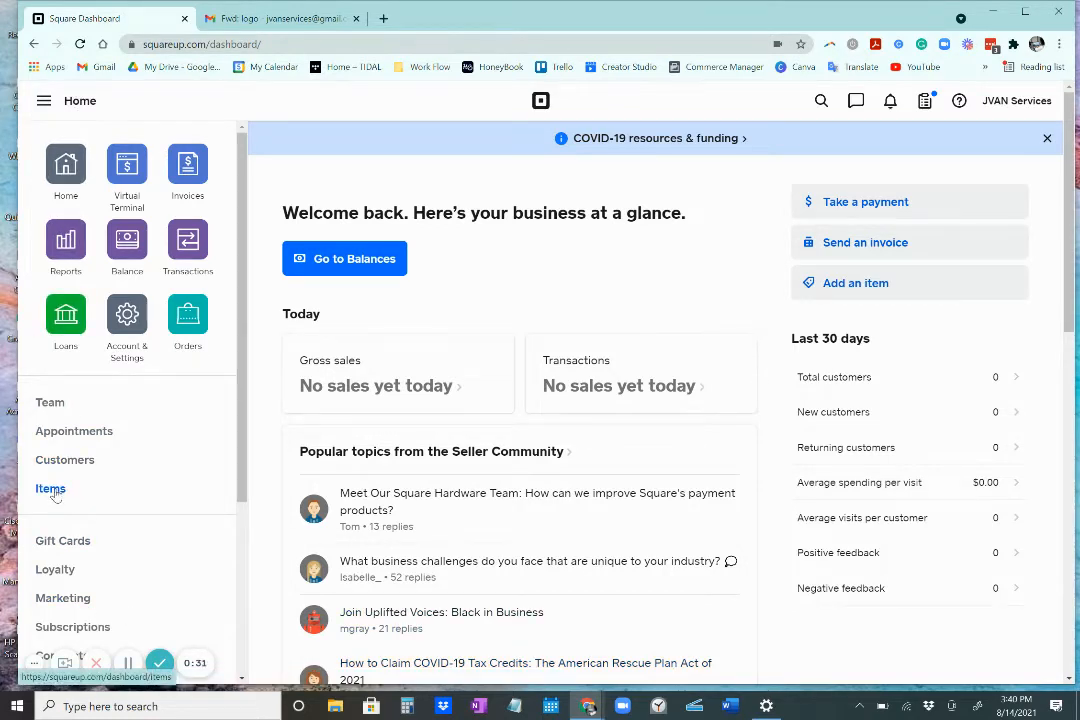
- Open the Item Library from the dashboard's left navigation
click(50, 488)
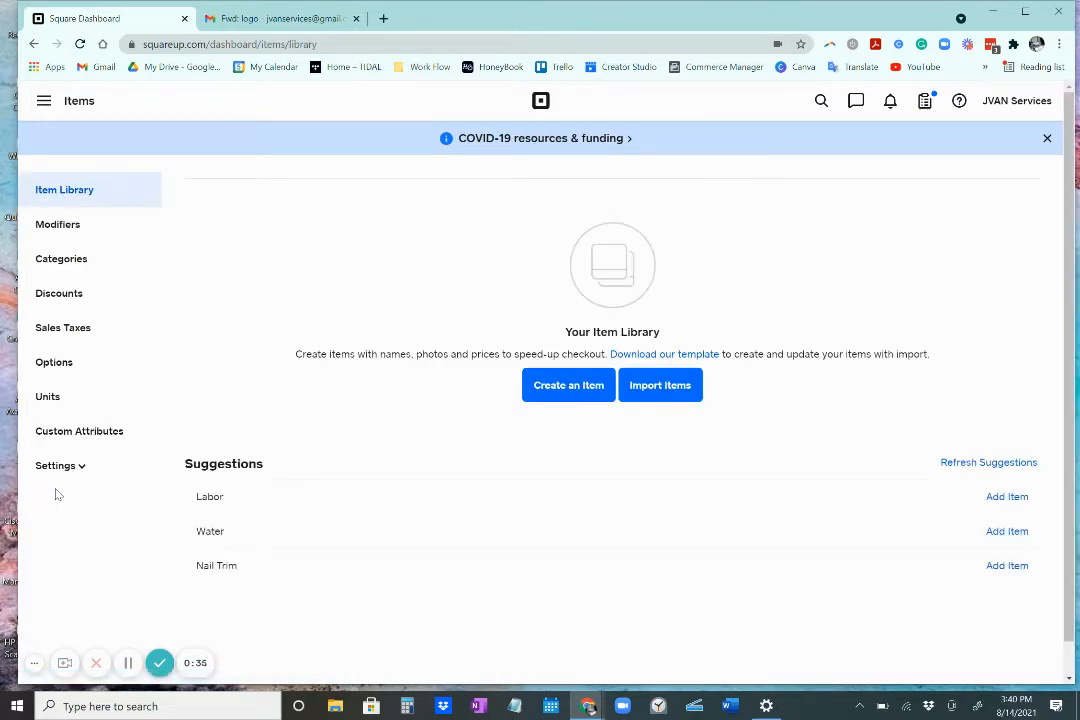
mouse_move(465, 400)
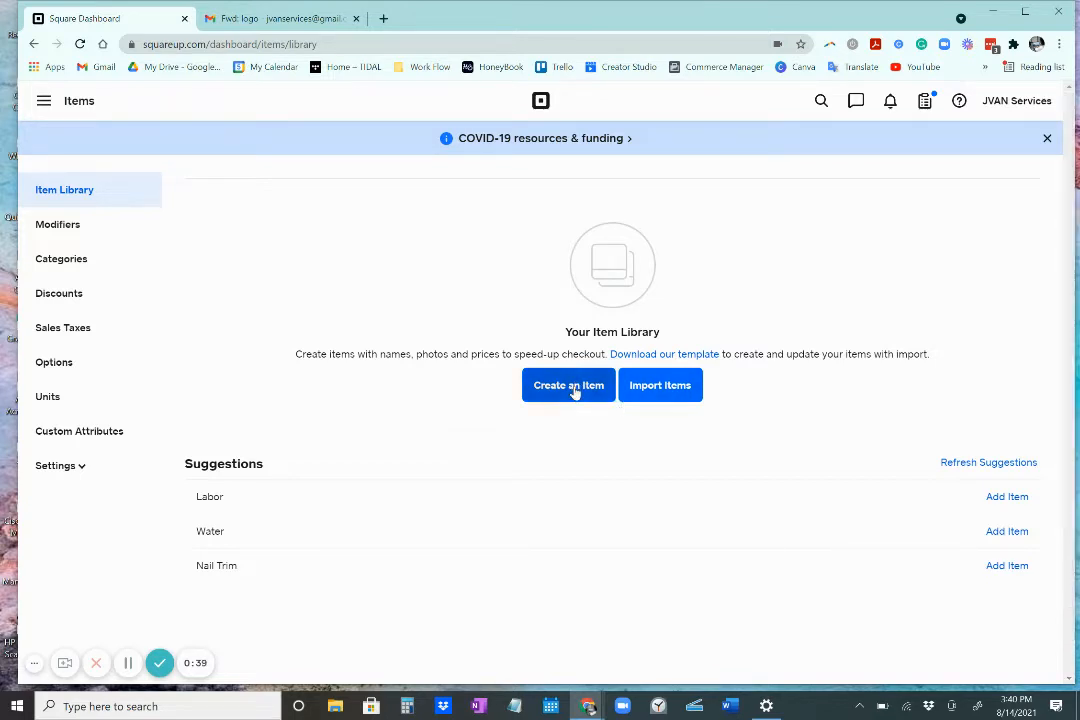
- Create an item named 'Top 30 Biz Rules' with the description 'All of the online world'
click(568, 385)
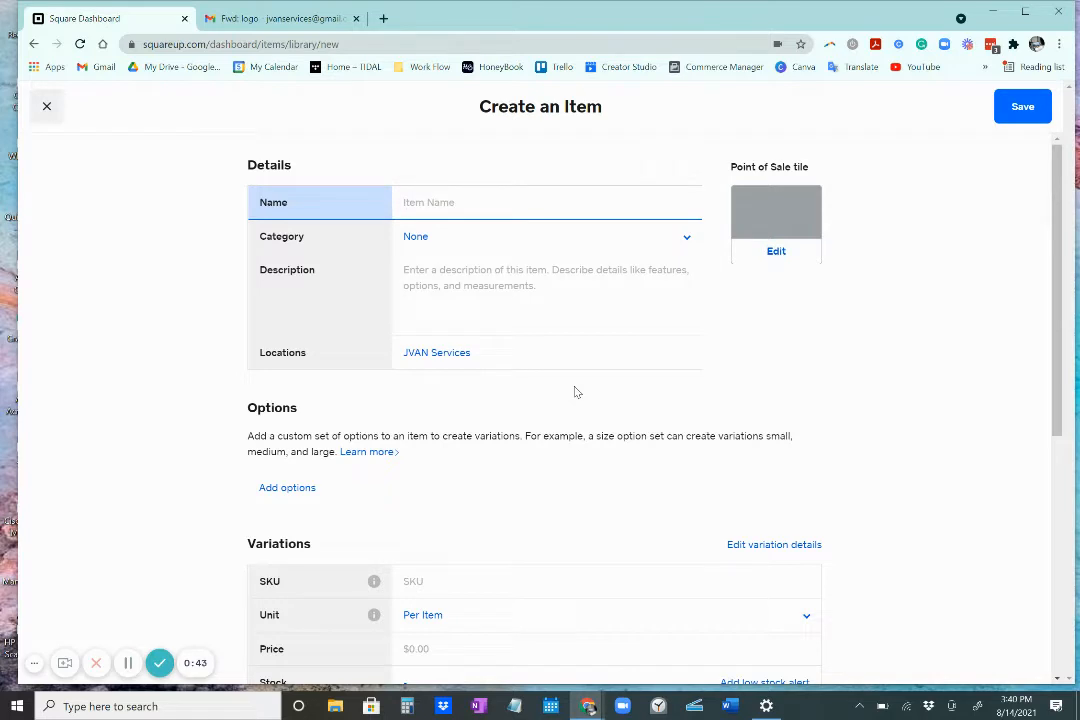
click(428, 202)
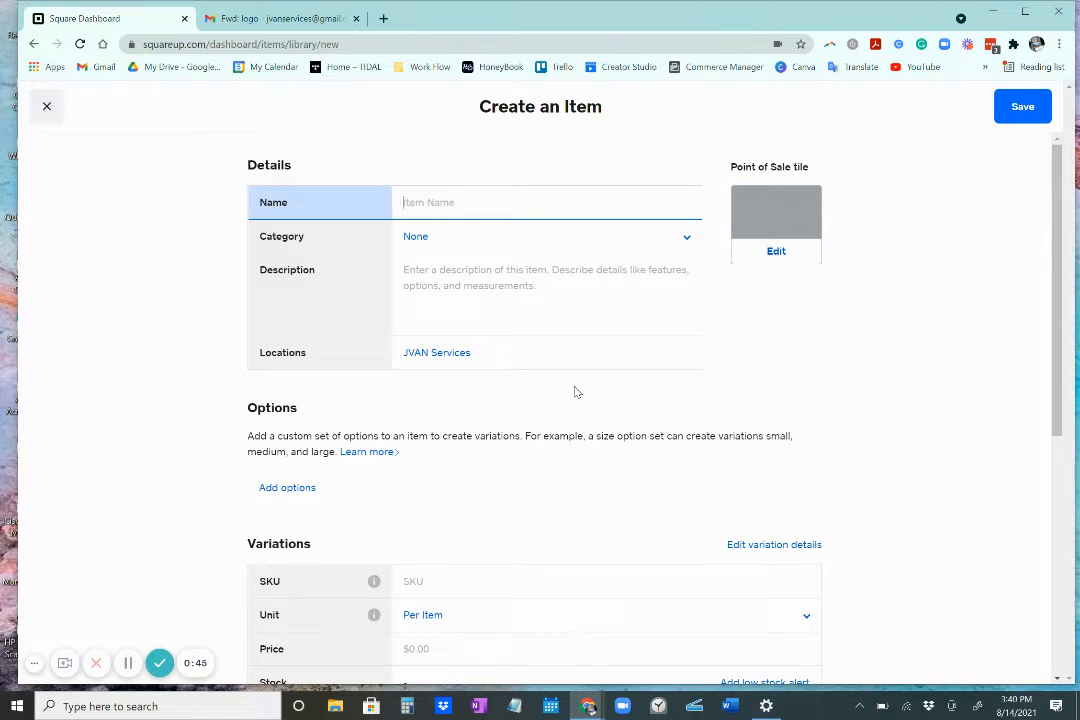
text(Tik)
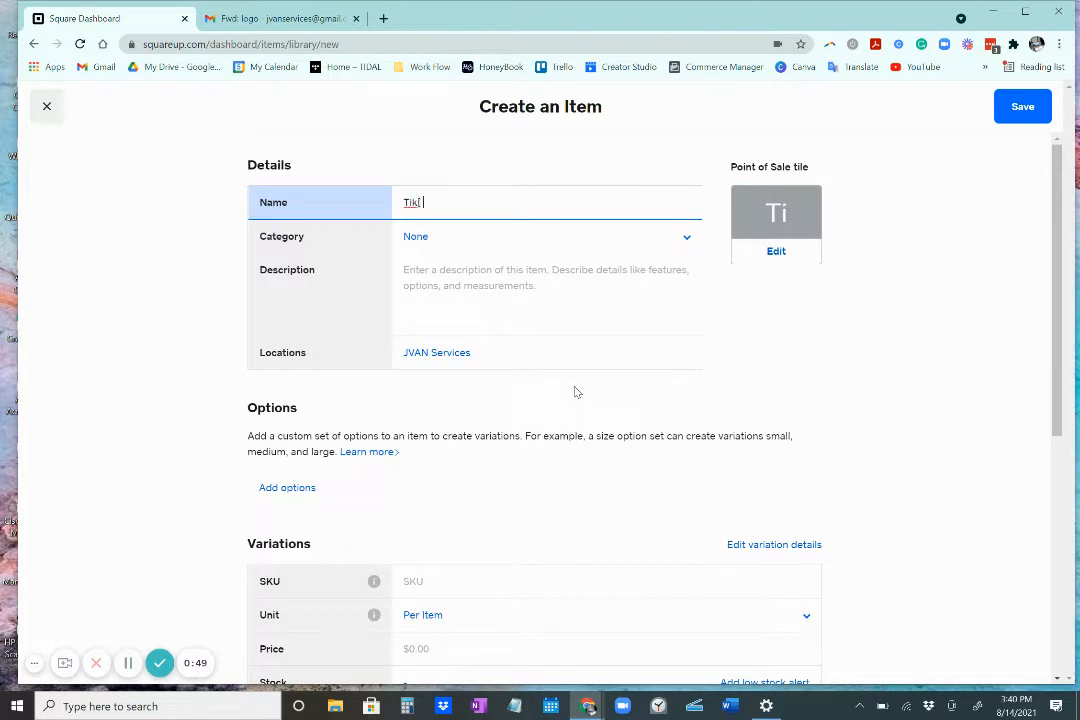
text(Top 30 Biz)
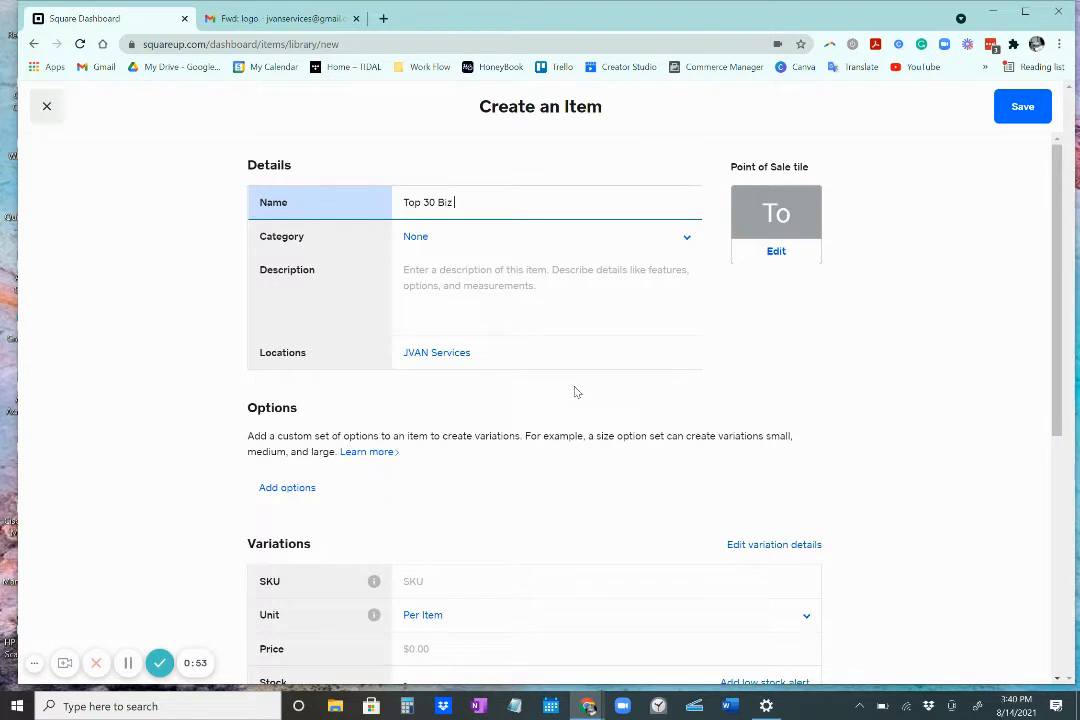
text(Rules)
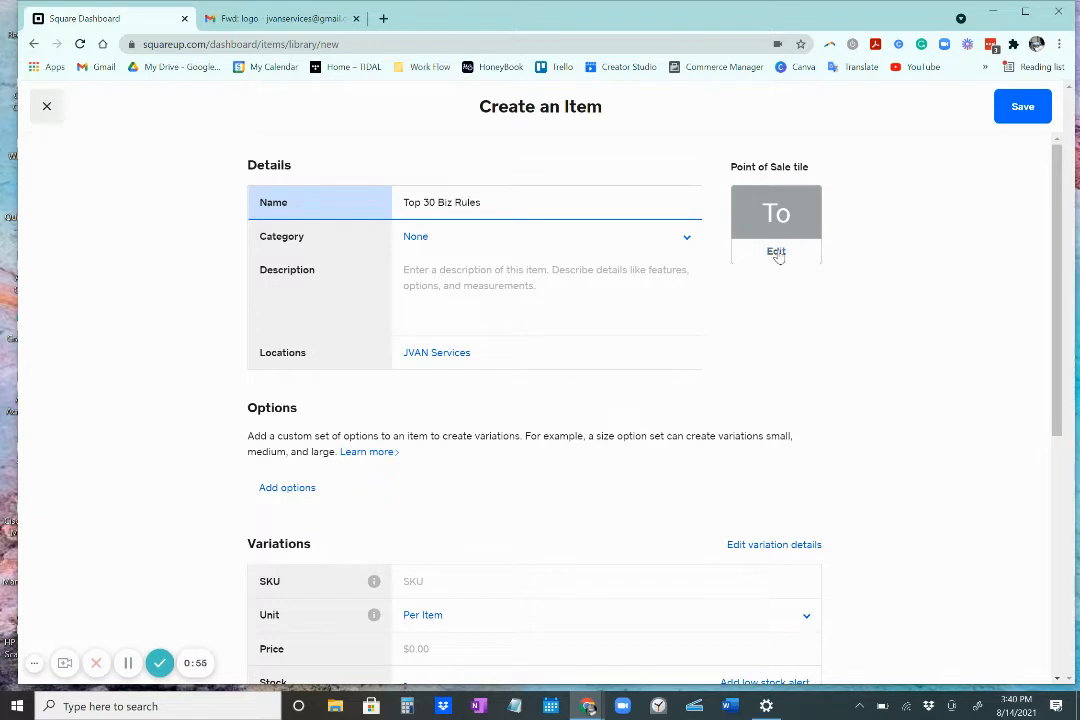
click(454, 285)
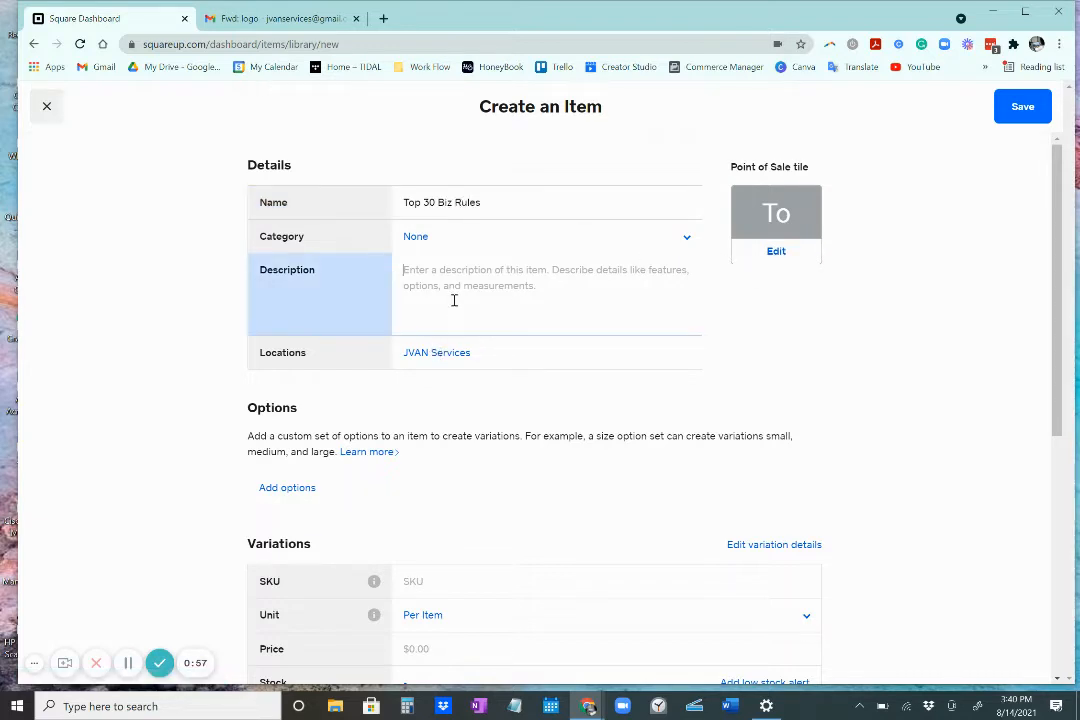
click(545, 236)
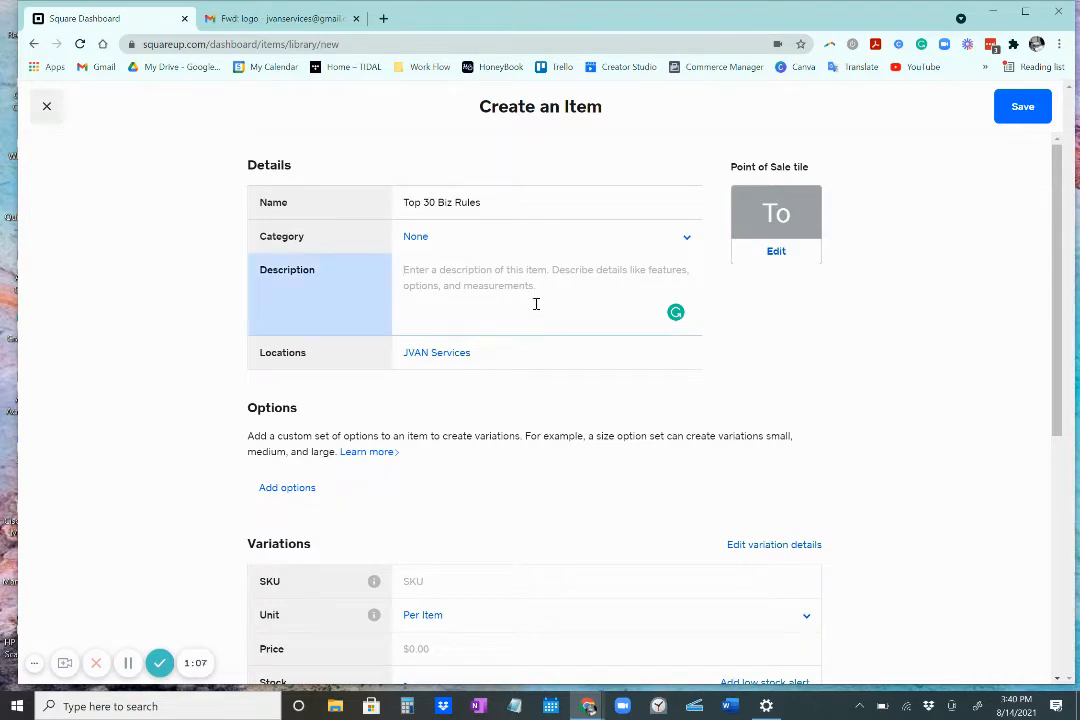
text(All of the things you need to know in the)
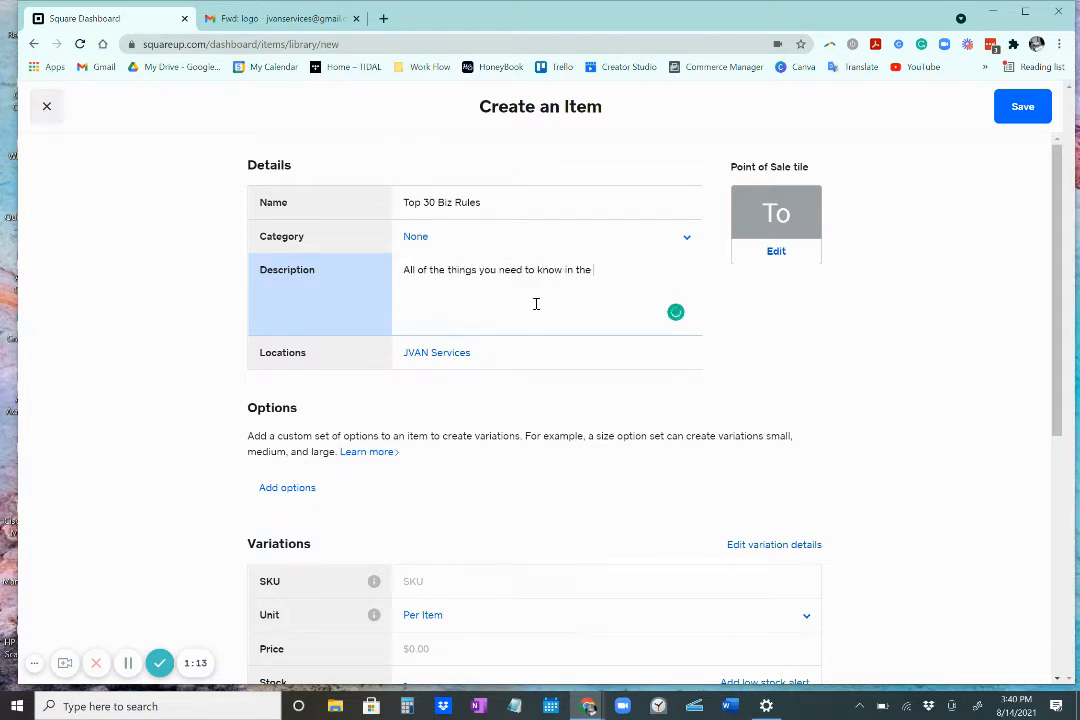
text(online world!)
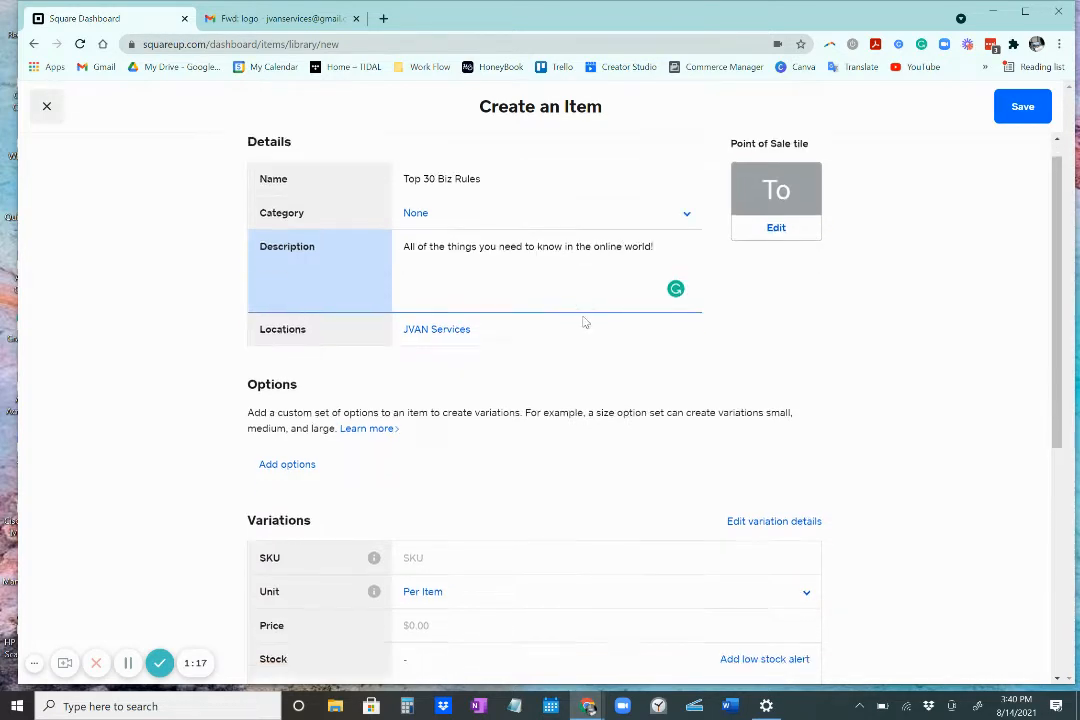
- Set the item unit to Per Item at $2.99 and enable Online Checkout
scroll(down, 3)
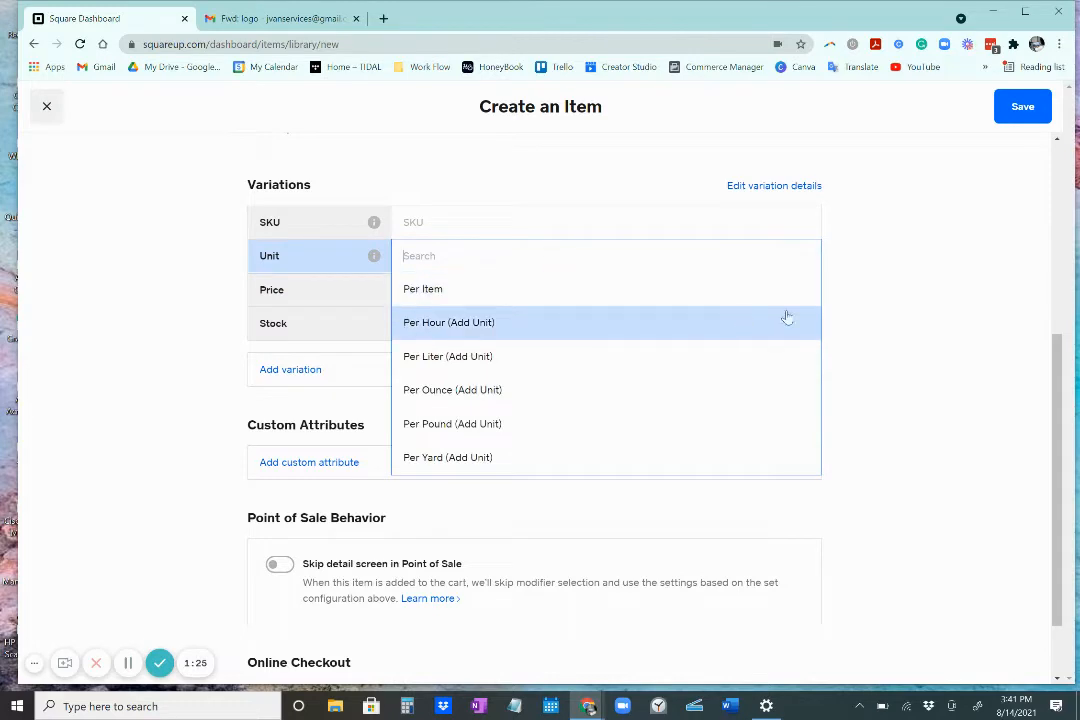
mouse_move(497, 289)
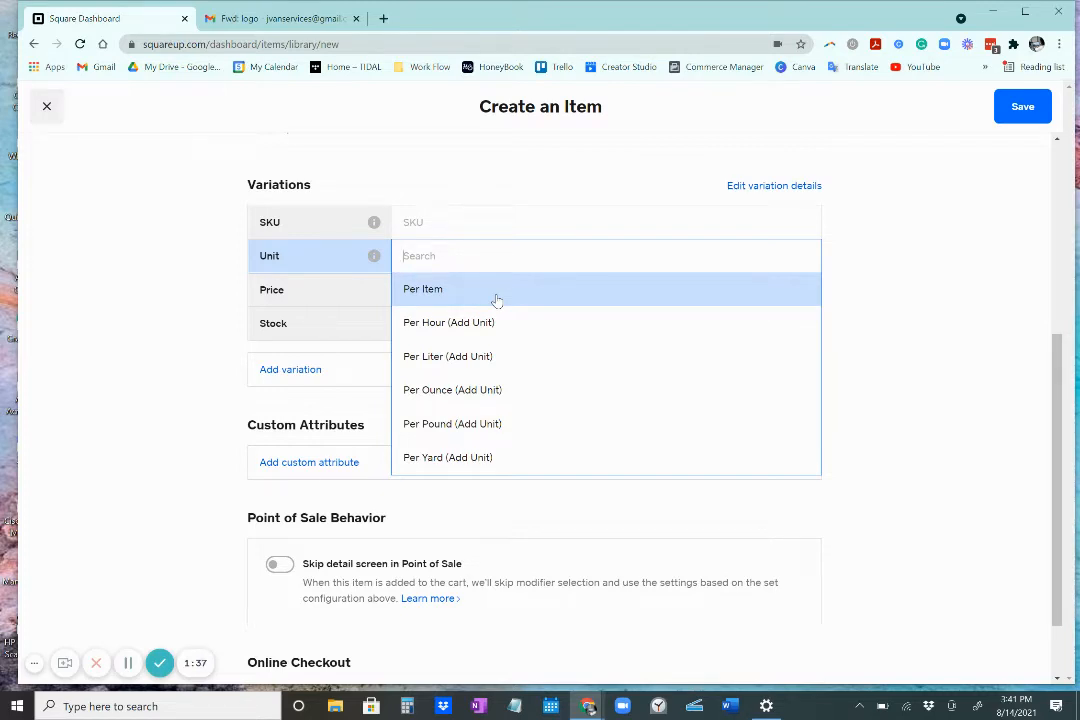
click(422, 289)
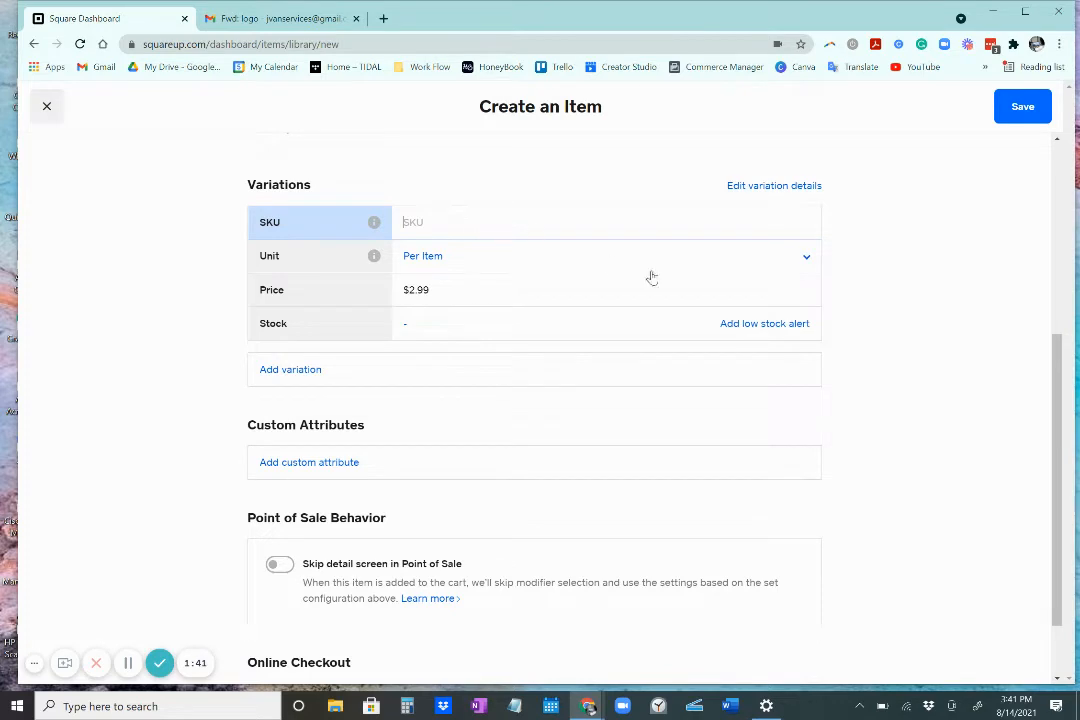
scroll(down, 3)
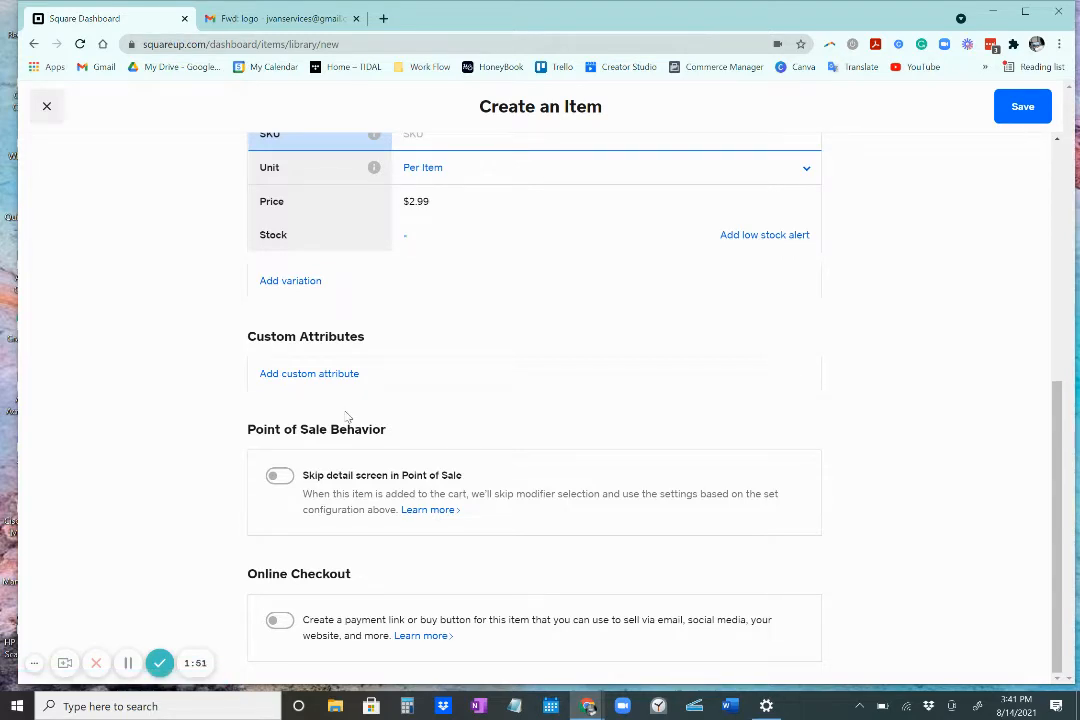
click(280, 620)
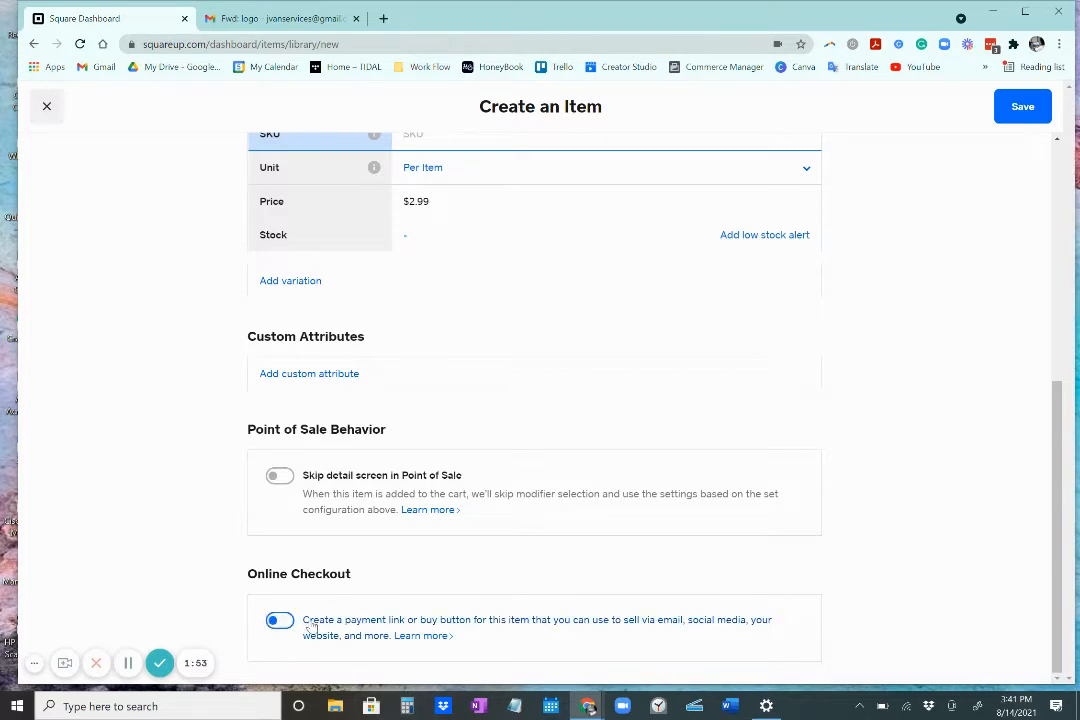
mouse_move(305, 625)
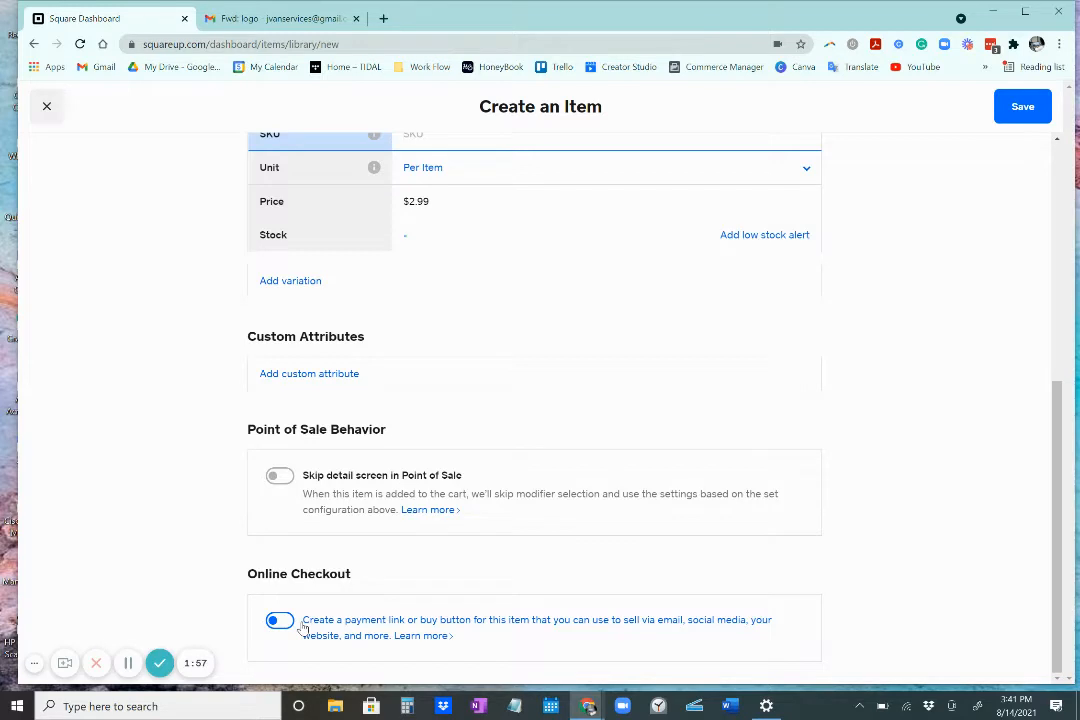
click(279, 620)
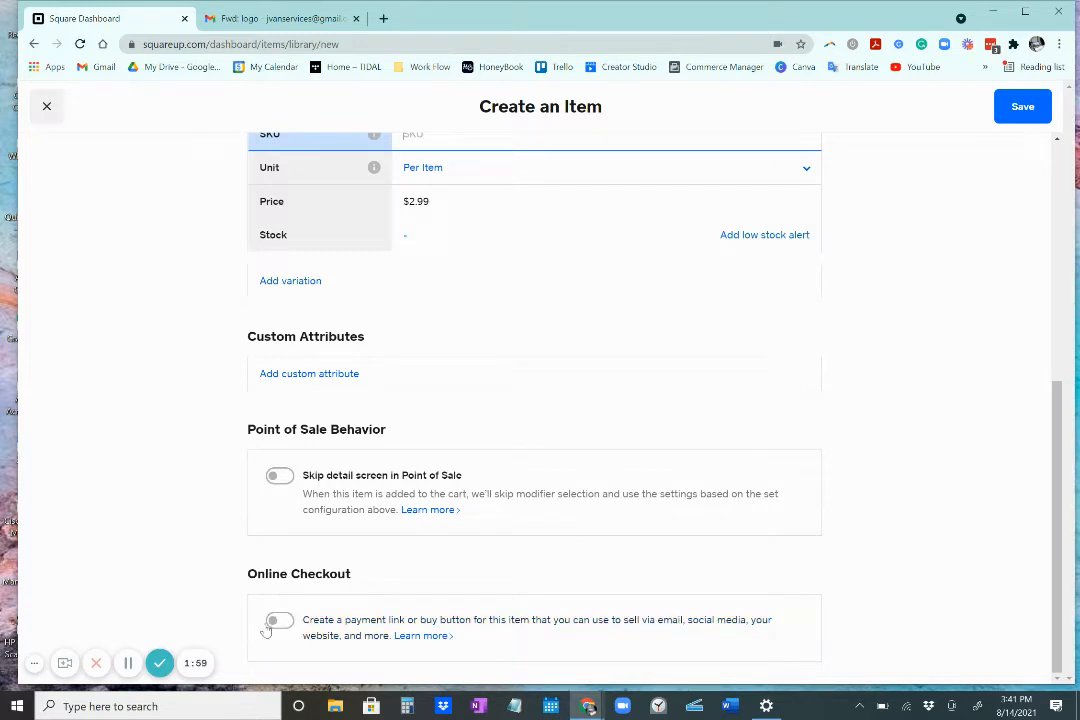
click(280, 620)
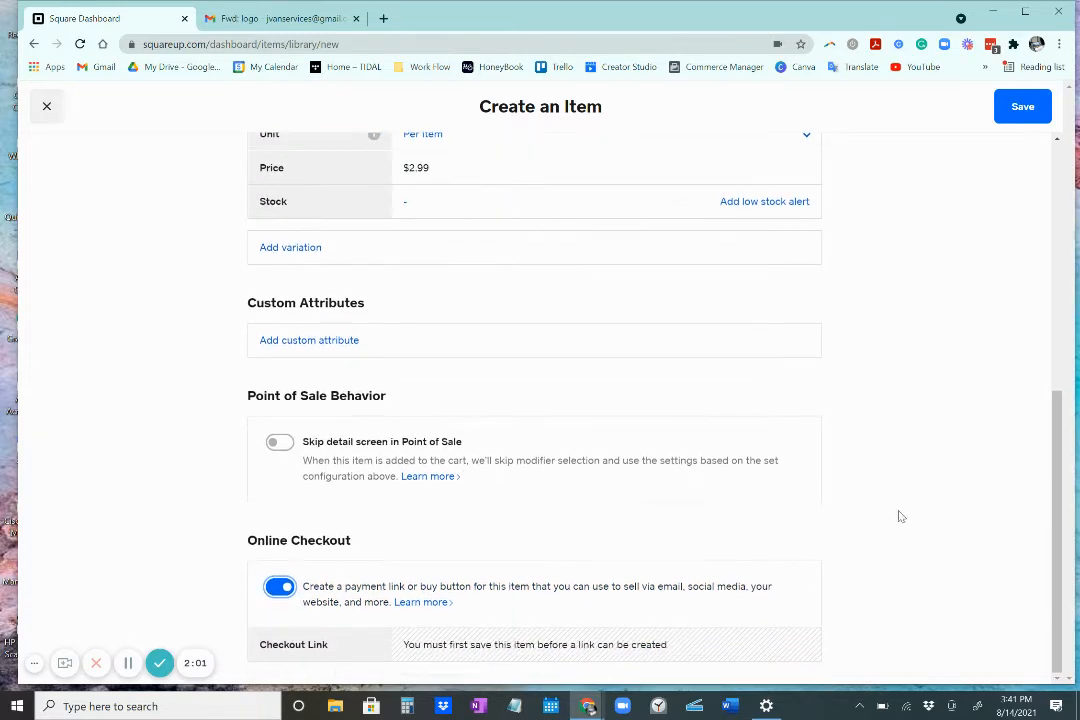
mouse_move(865, 520)
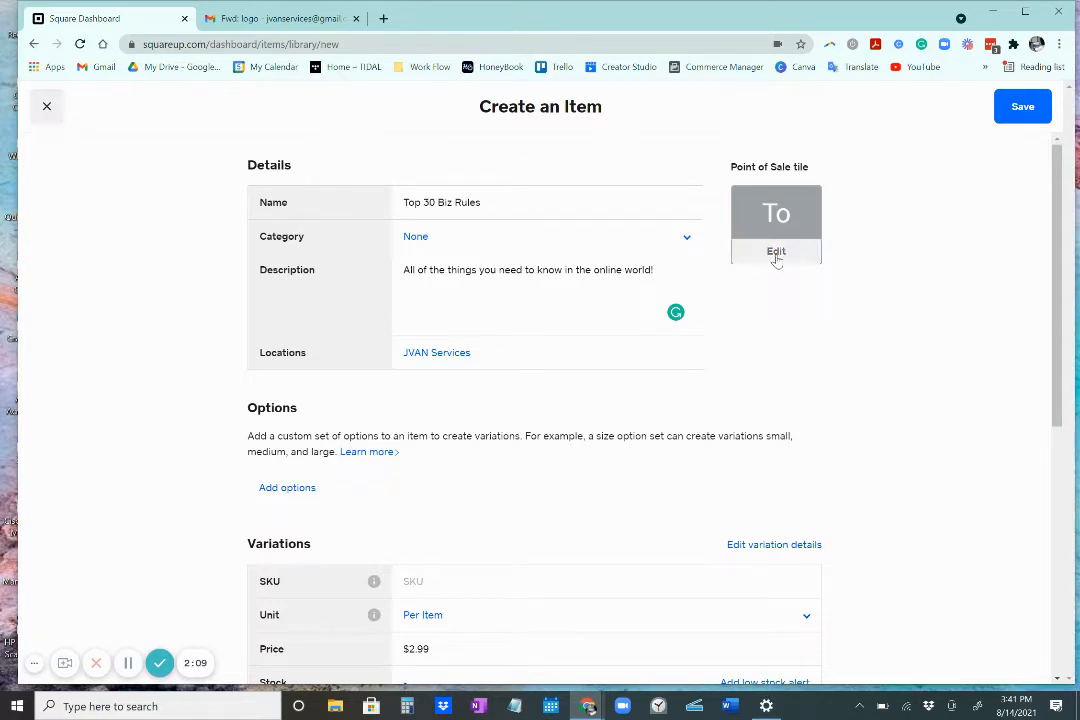
- Colour the point-of-sale tile purple and start adding a tile image
click(776, 252)
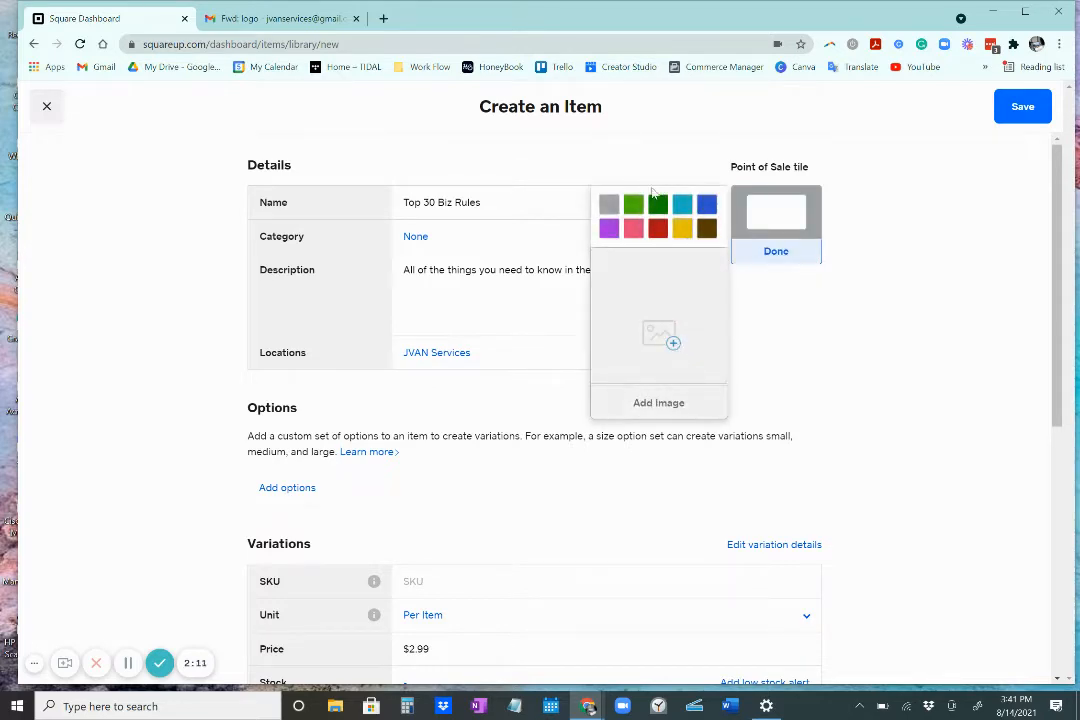
click(609, 228)
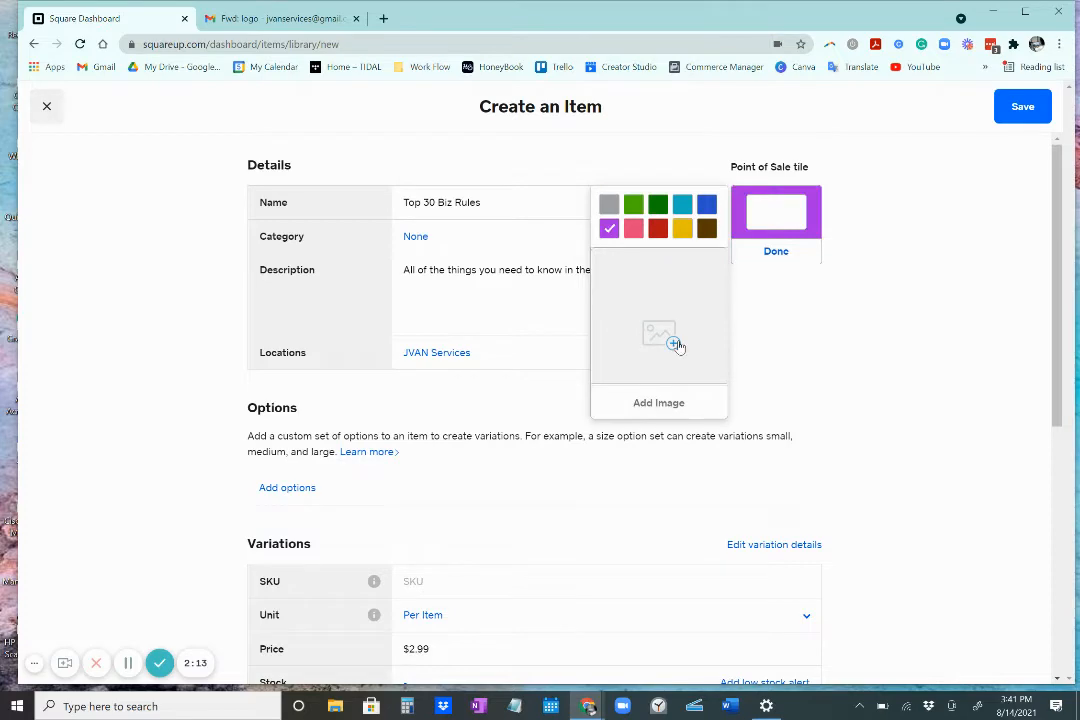
mouse_move(677, 363)
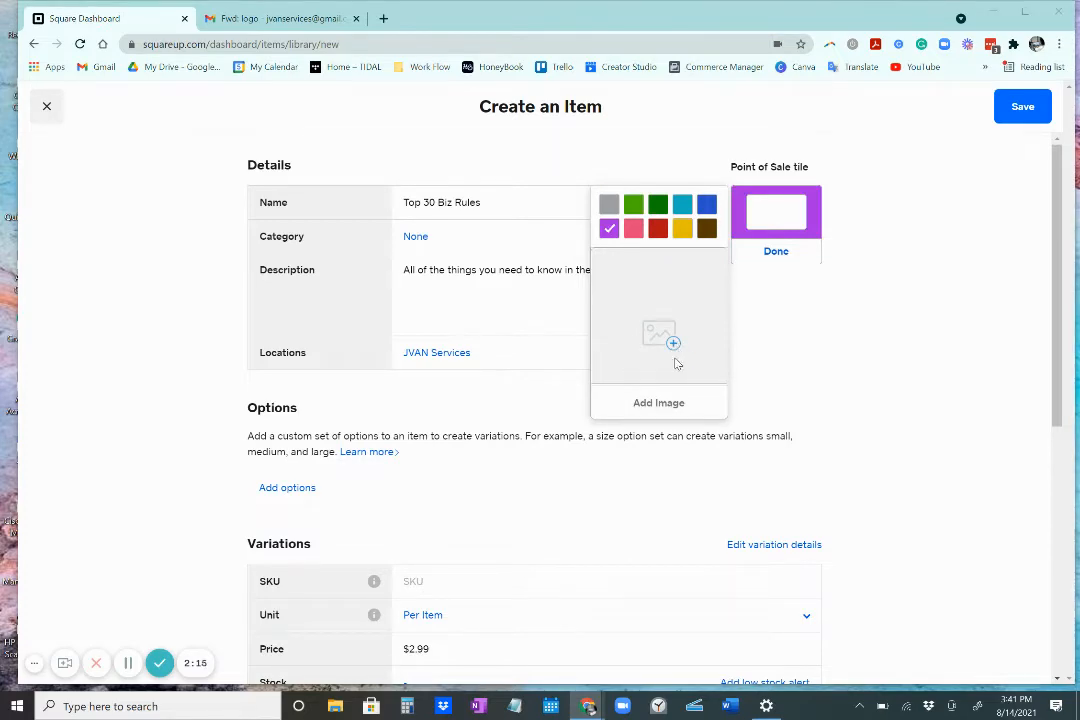
click(659, 402)
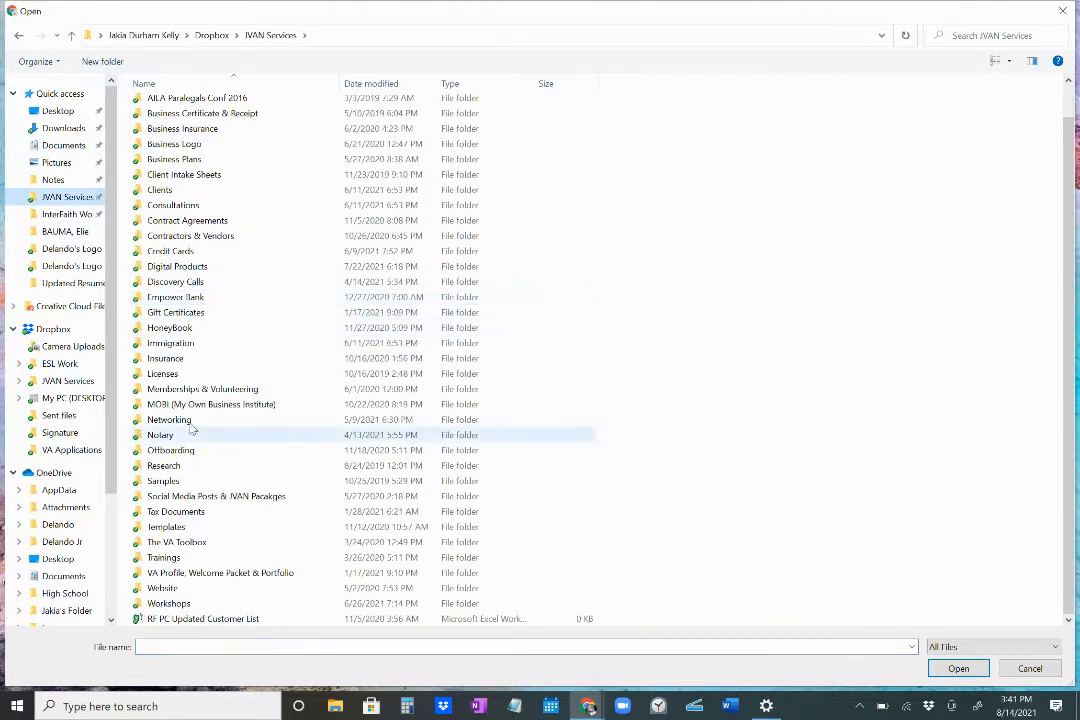
- Upload the rulebook cover from Digital Products > Business Etiquette Rulebook as the tile image
double_click(177, 266)
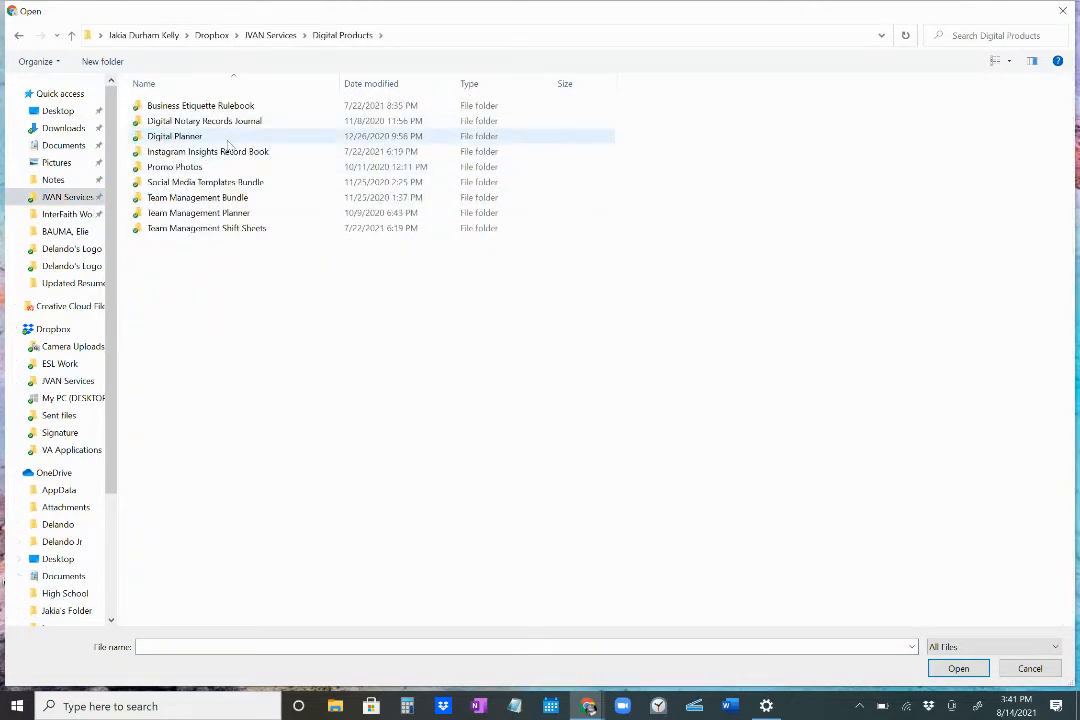
double_click(200, 105)
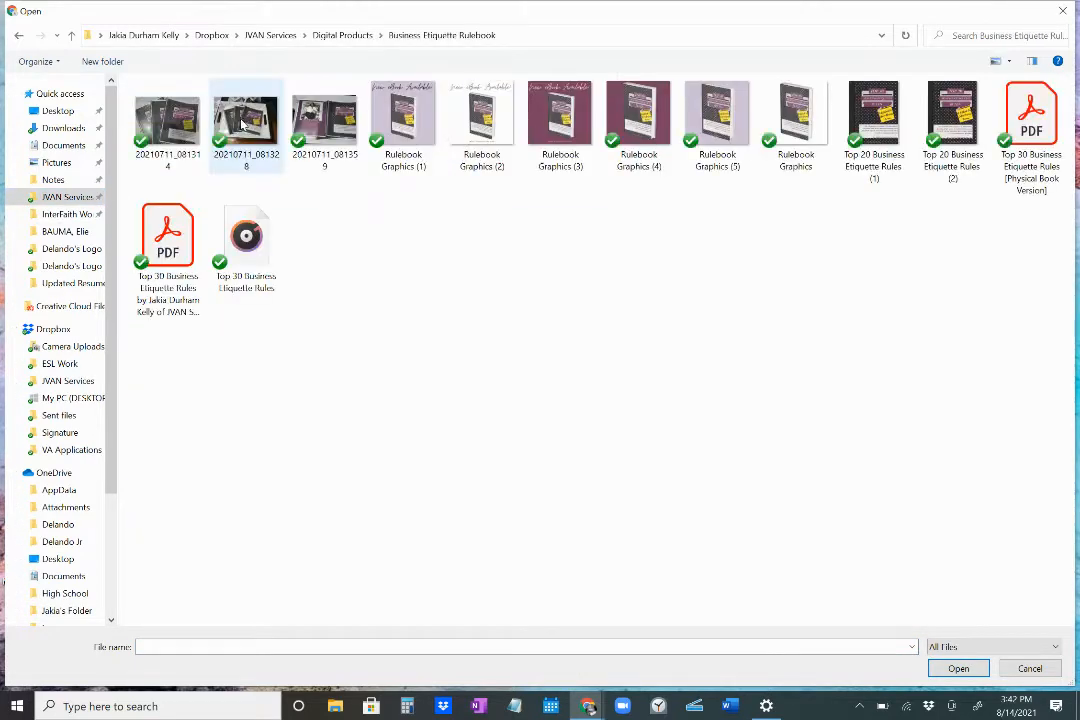
click(638, 113)
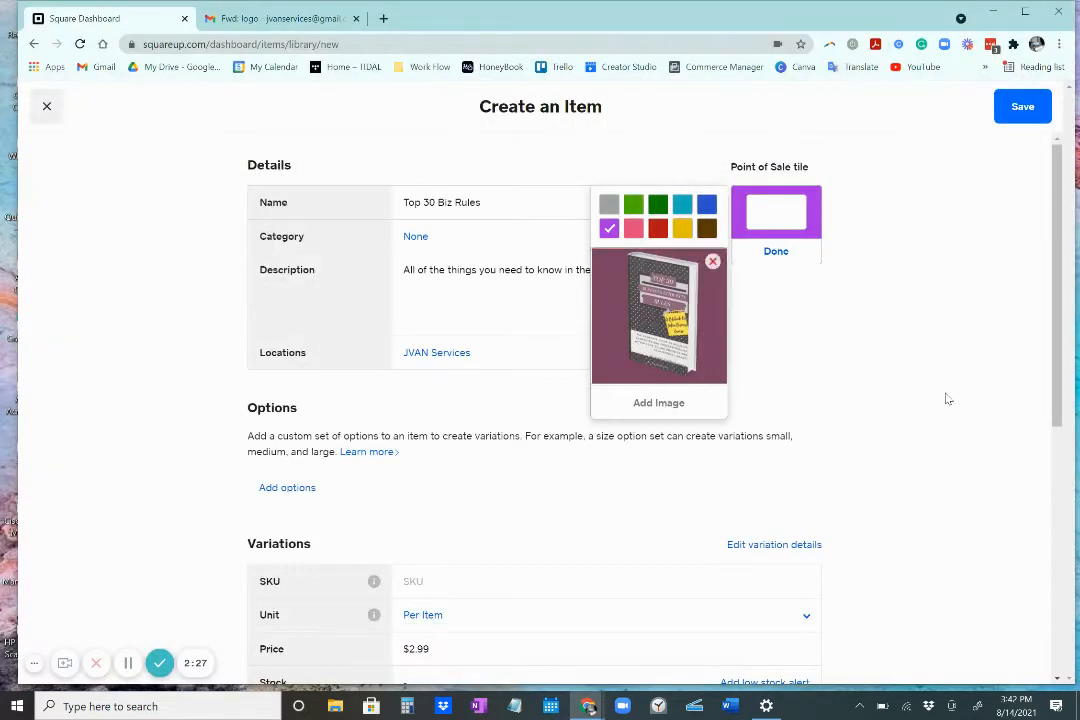
- Confirm the rulebook tile image and save the Top 30 Biz Rules item
click(712, 261)
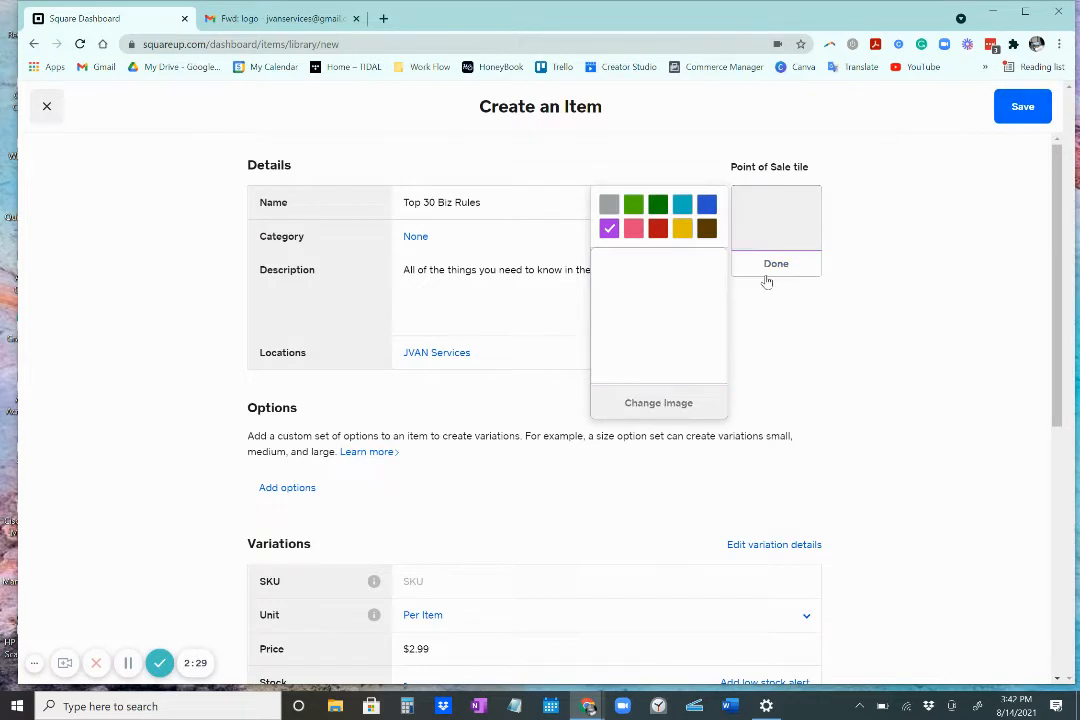
click(776, 263)
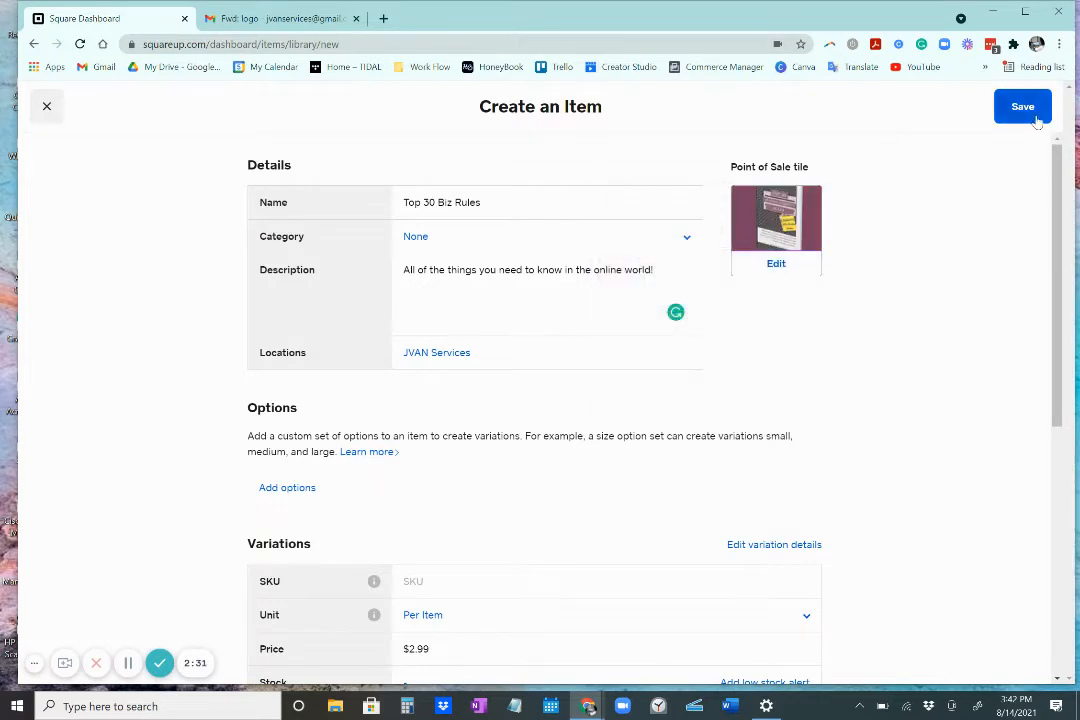
click(1023, 106)
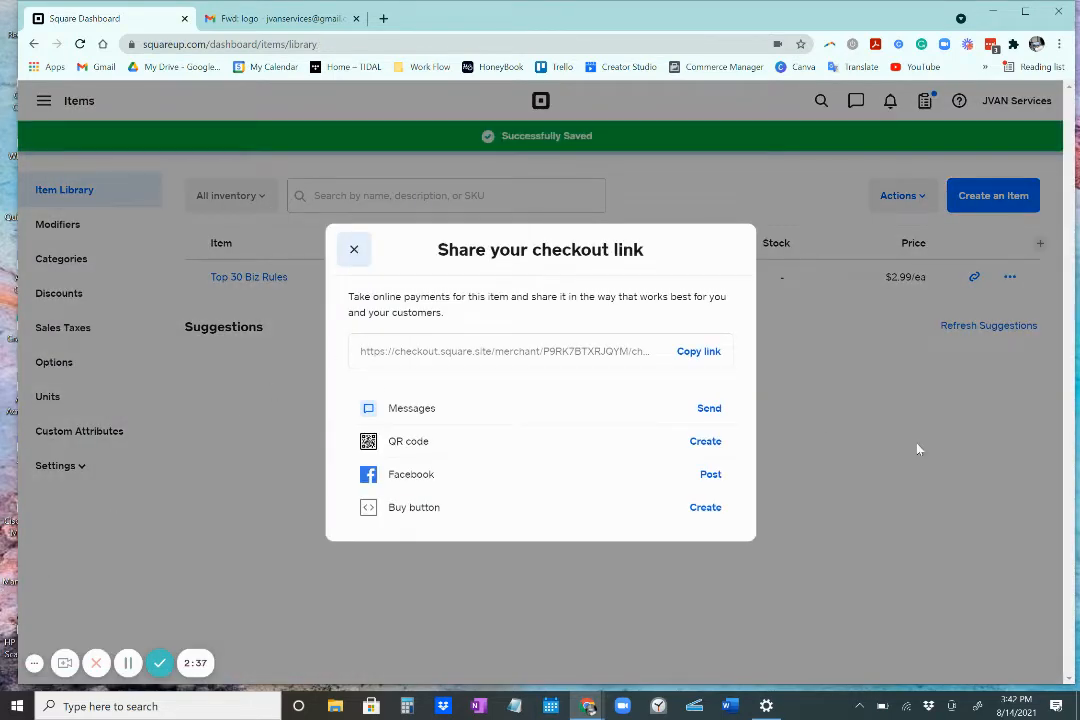
mouse_move(378, 350)
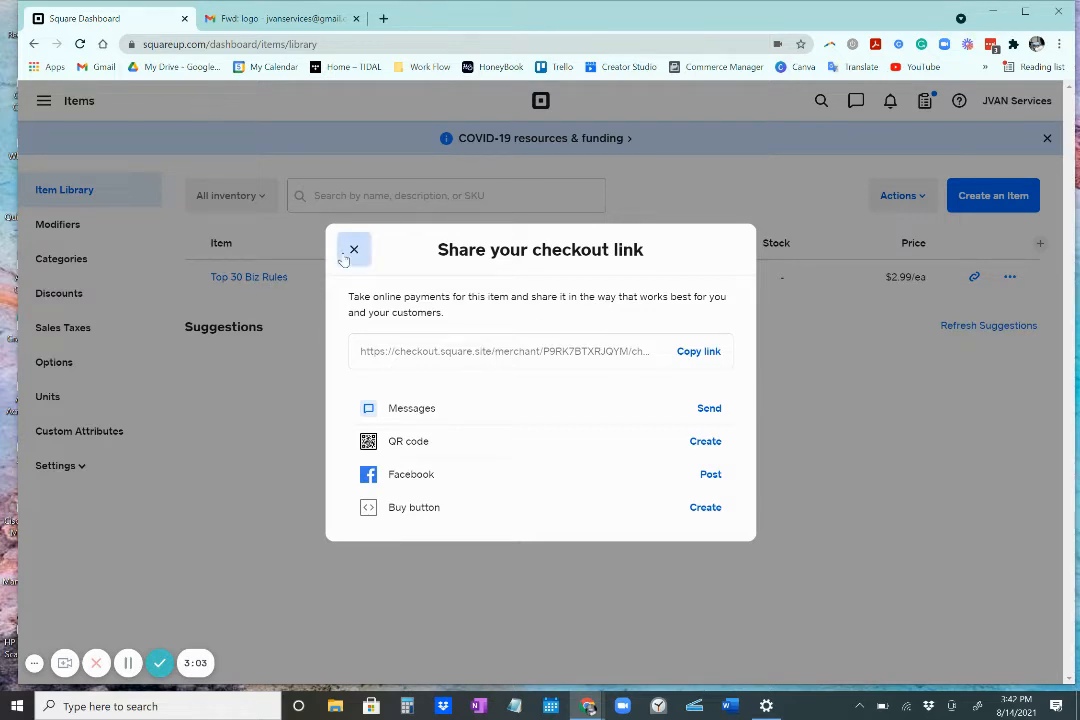
- Close the 'Share your checkout link' dialog to return to the Item Library
click(353, 249)
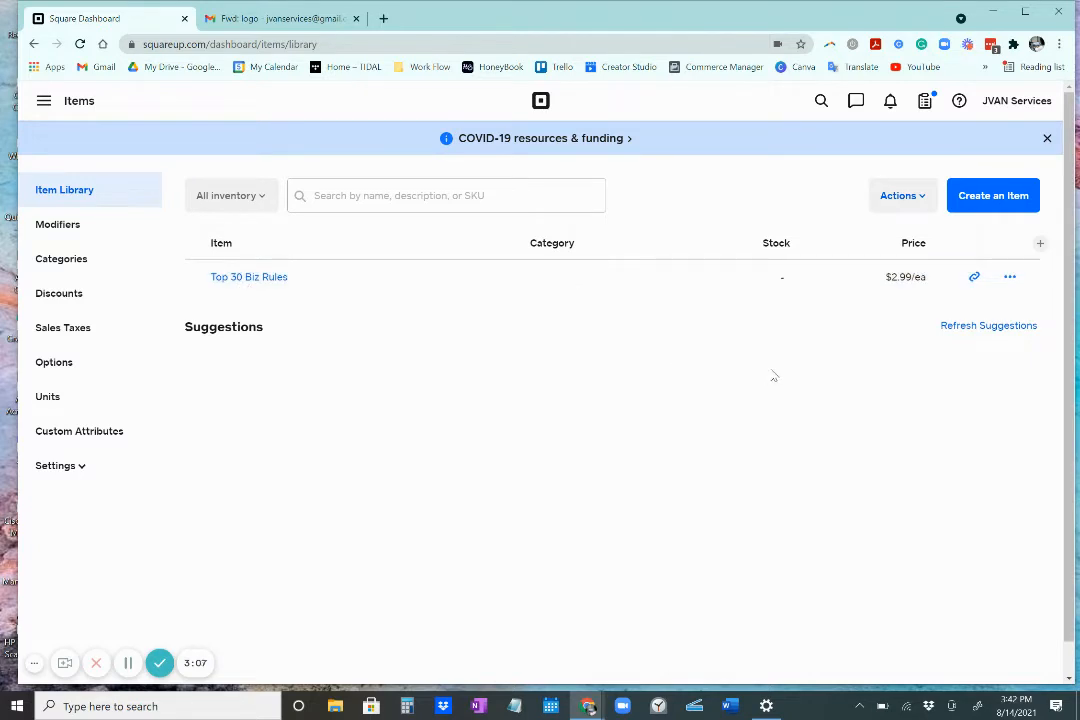
mouse_move(405, 263)
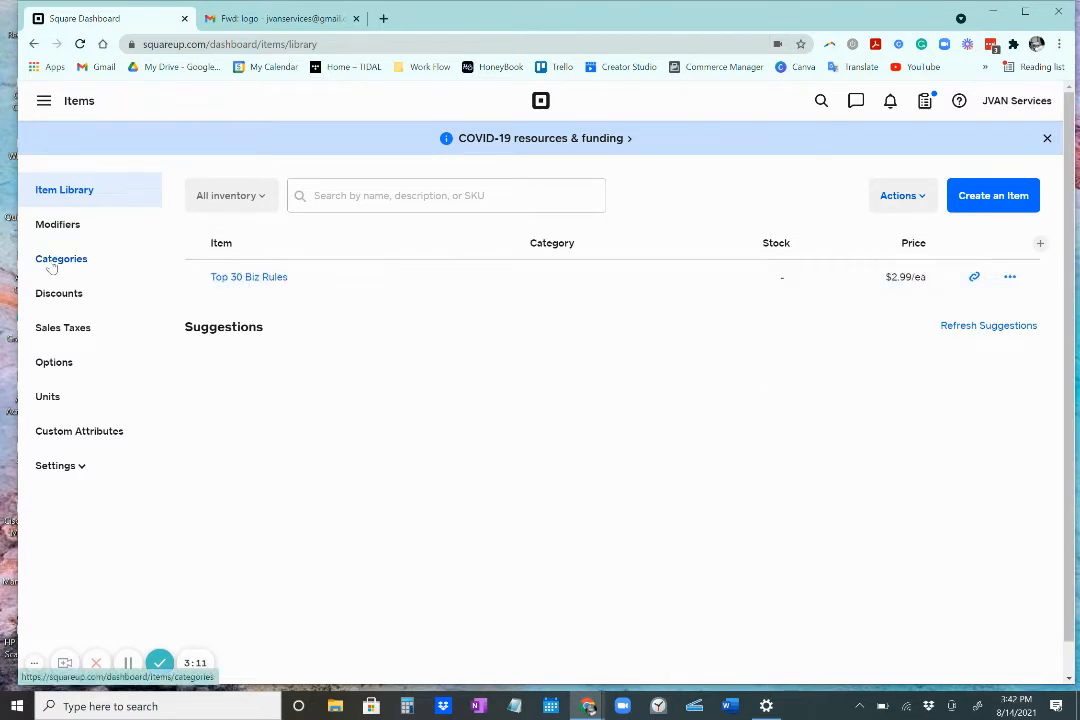
- Add the categories 'Digital Products' and 'Physical Products' on the Categories page
click(61, 258)
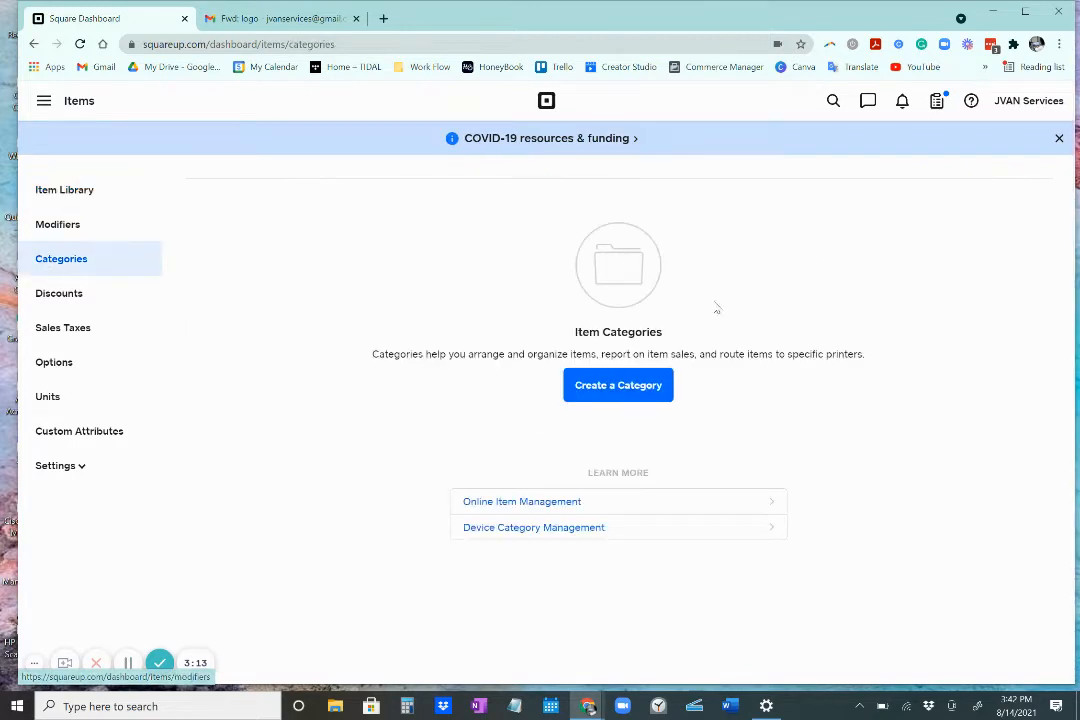
click(618, 385)
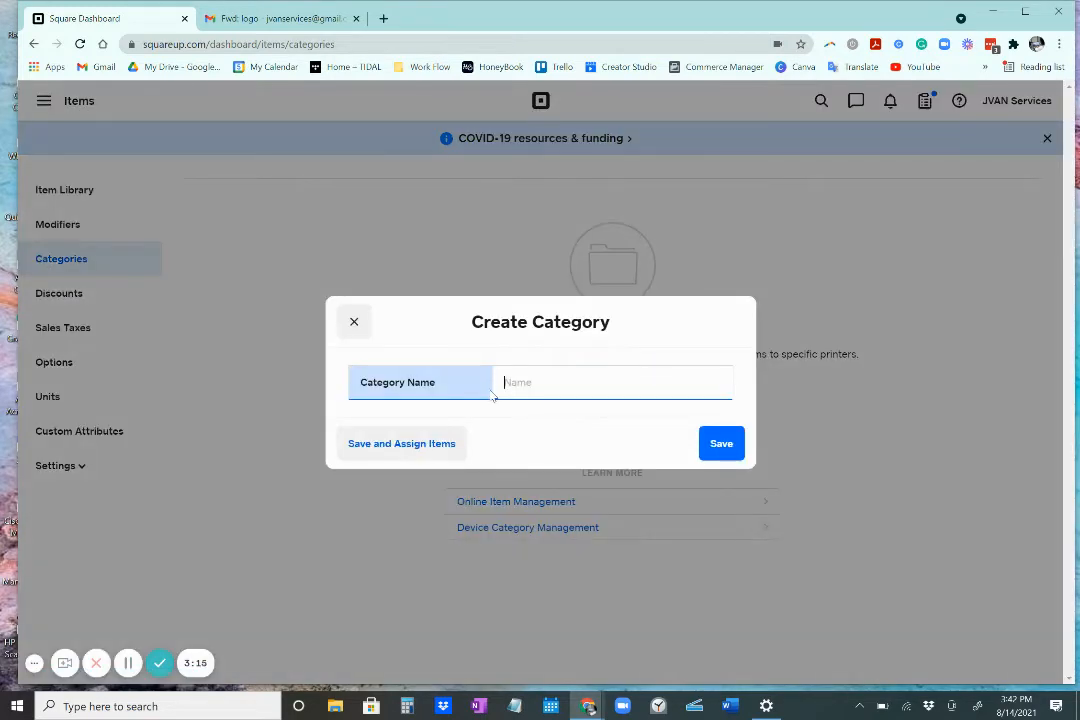
text(Digital Products)
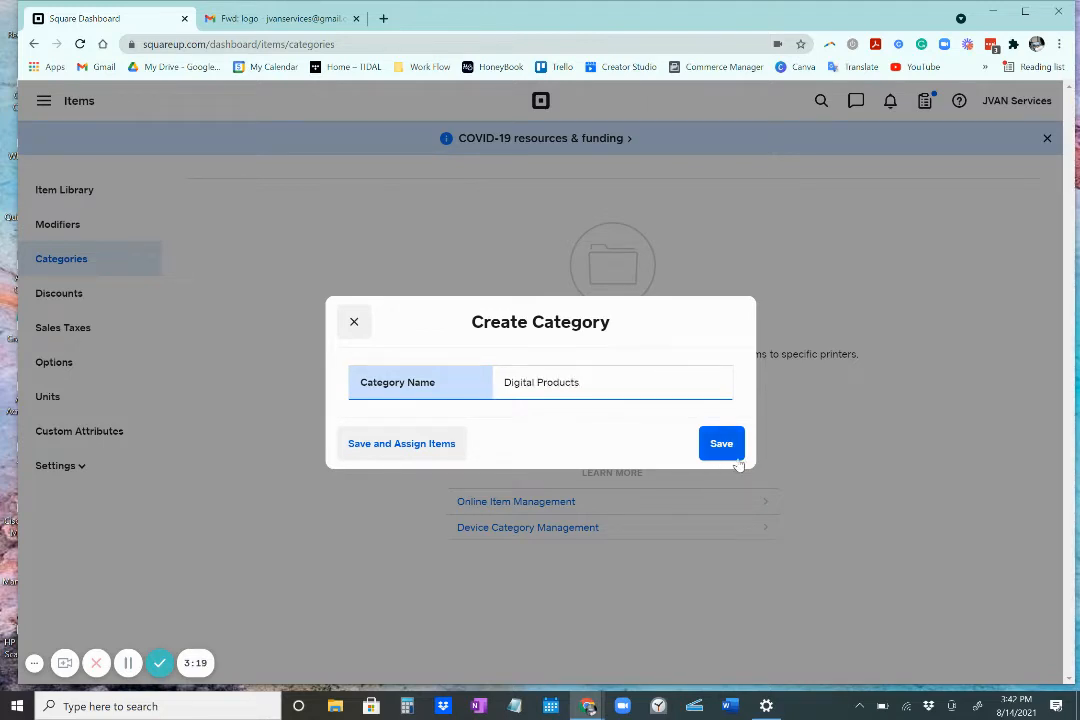
click(721, 443)
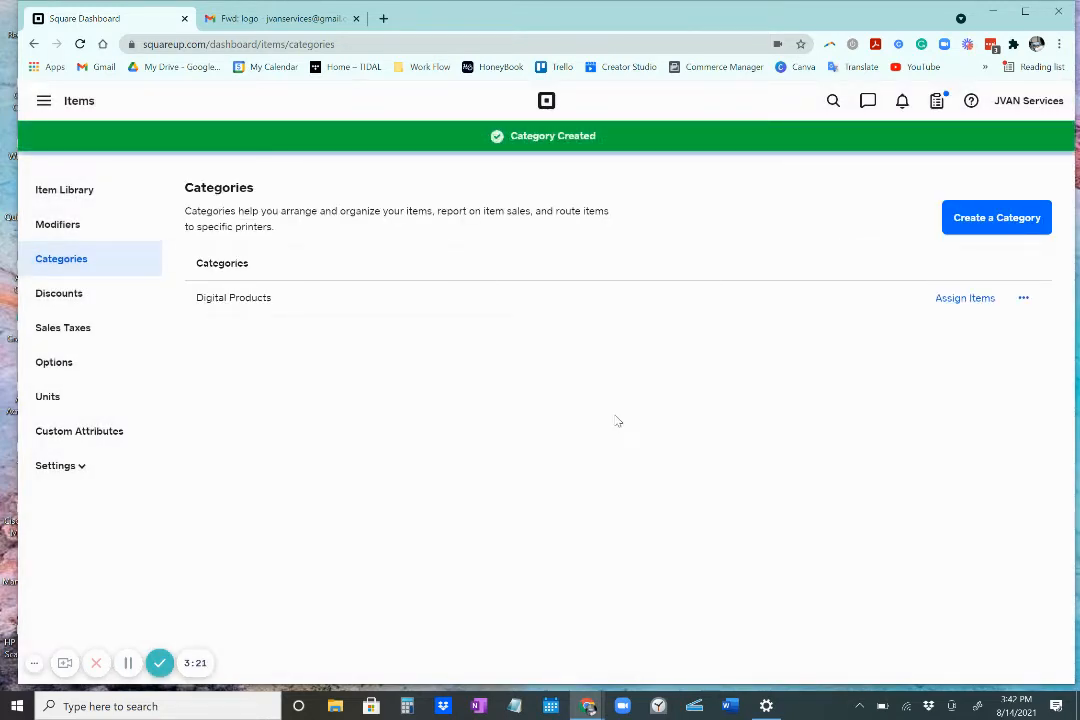
click(996, 217)
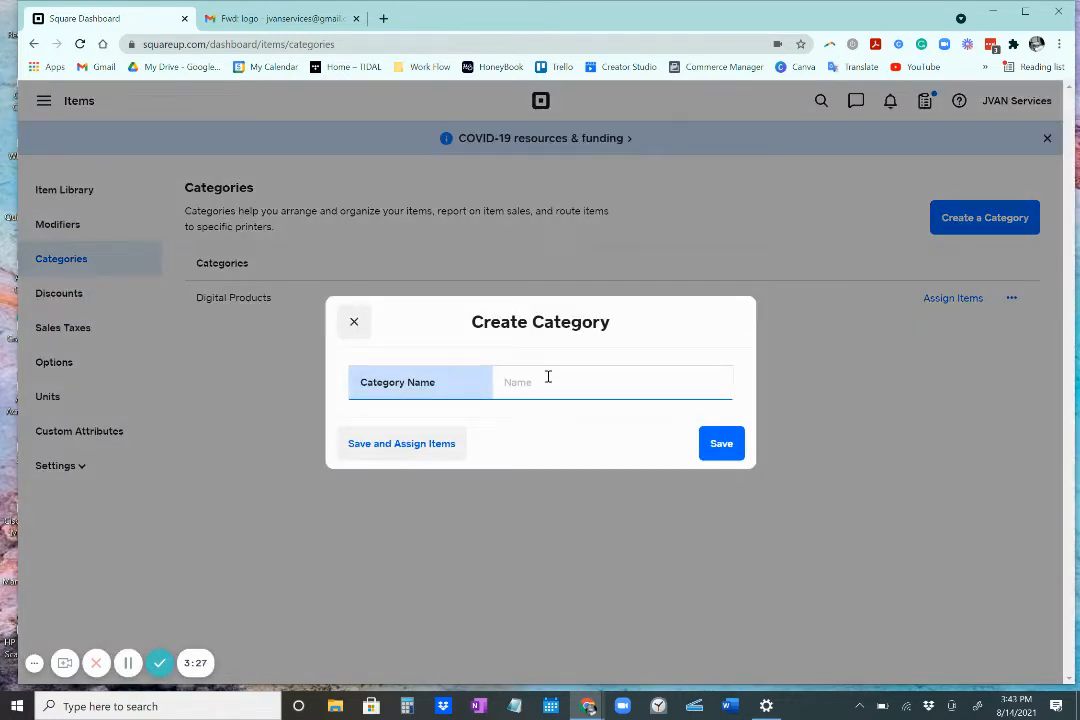
text(F)
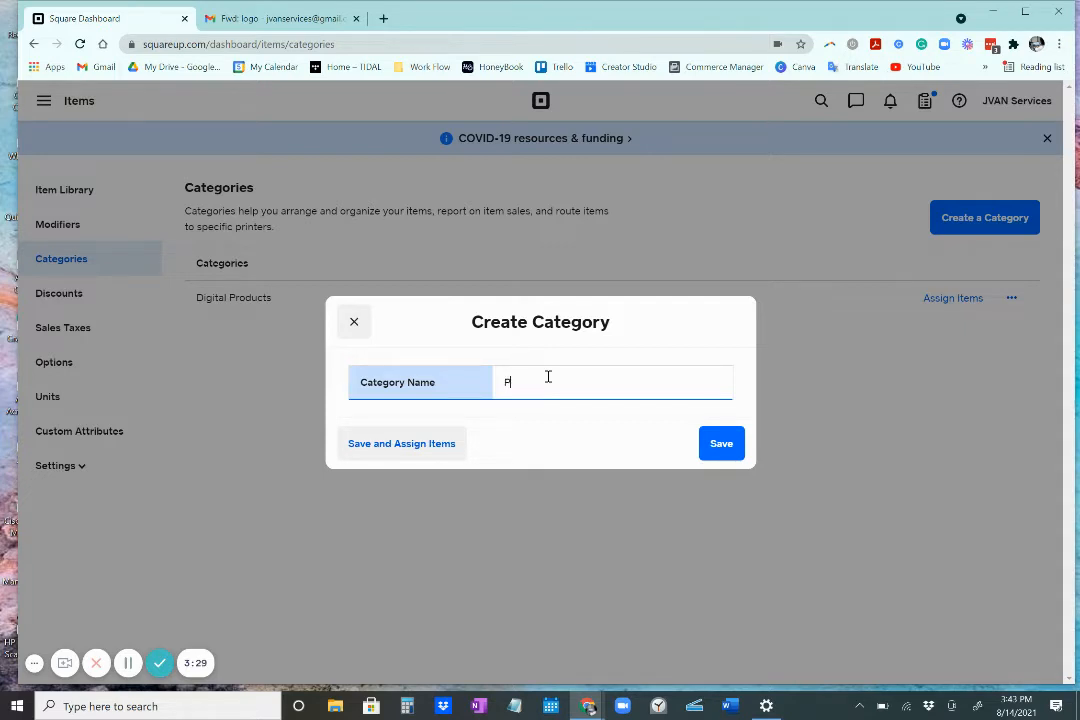
text(hysicia)
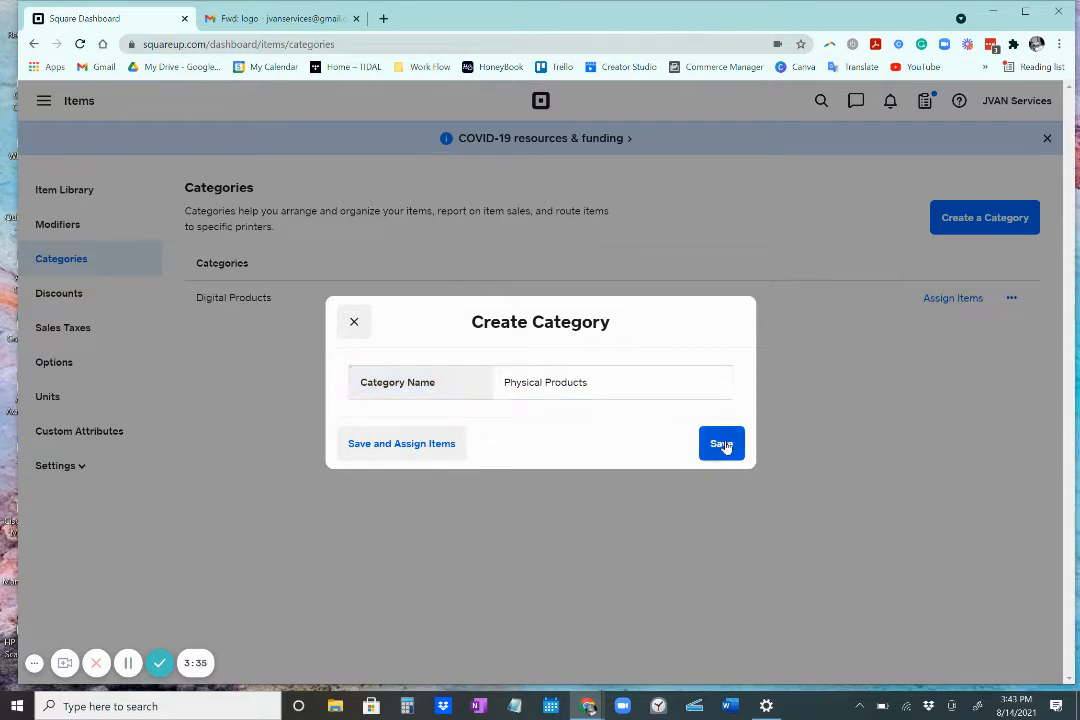
click(721, 443)
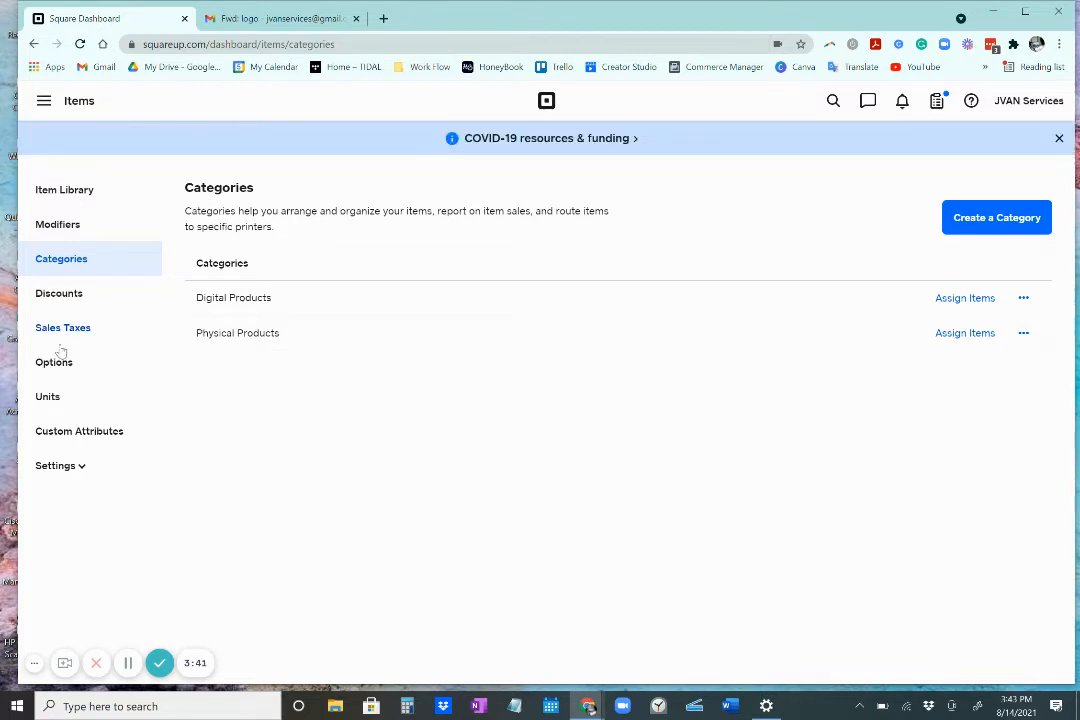
mouse_move(629, 246)
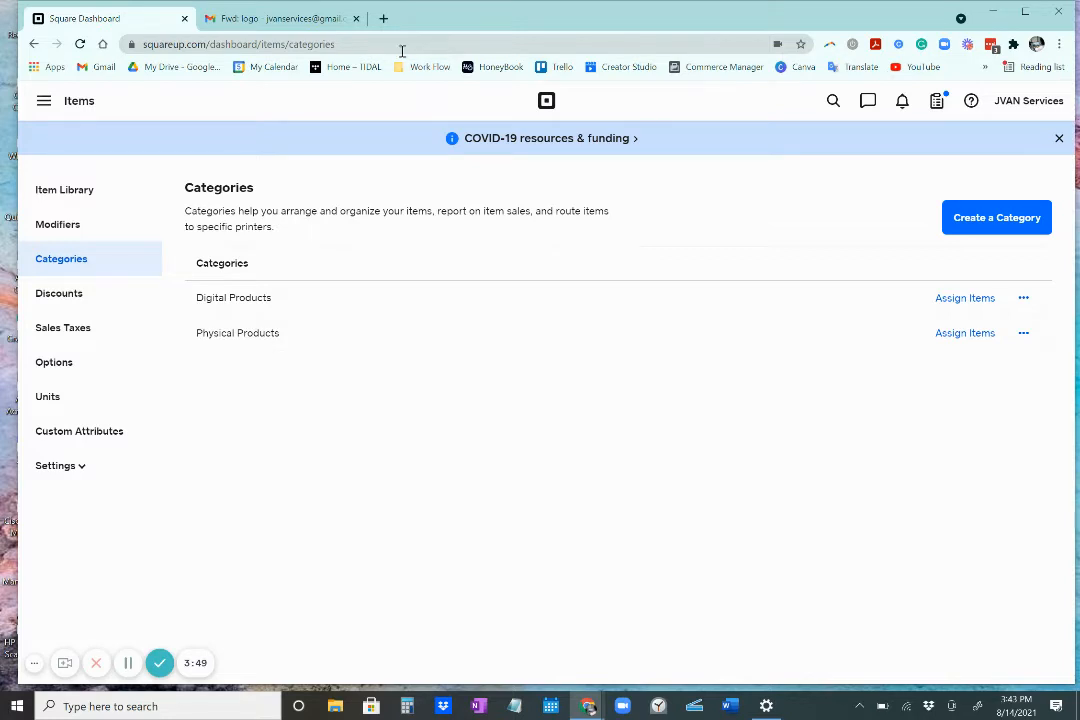
mouse_move(43, 100)
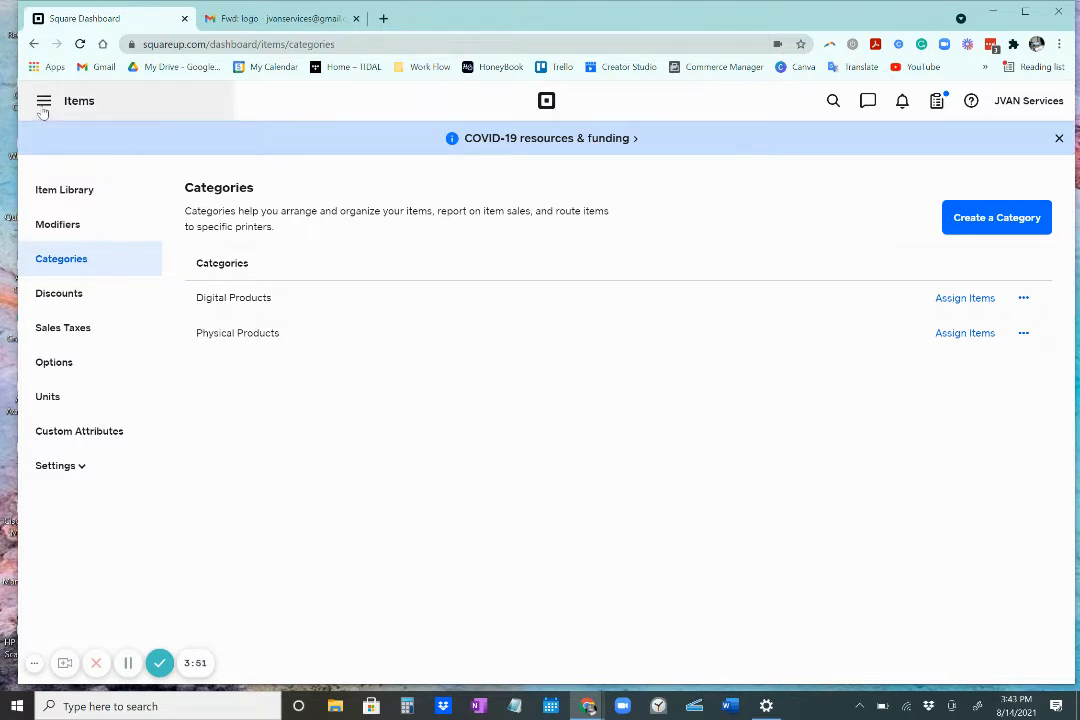
- Go from the item pages to dashboard Home, then to the Online store overview
click(44, 100)
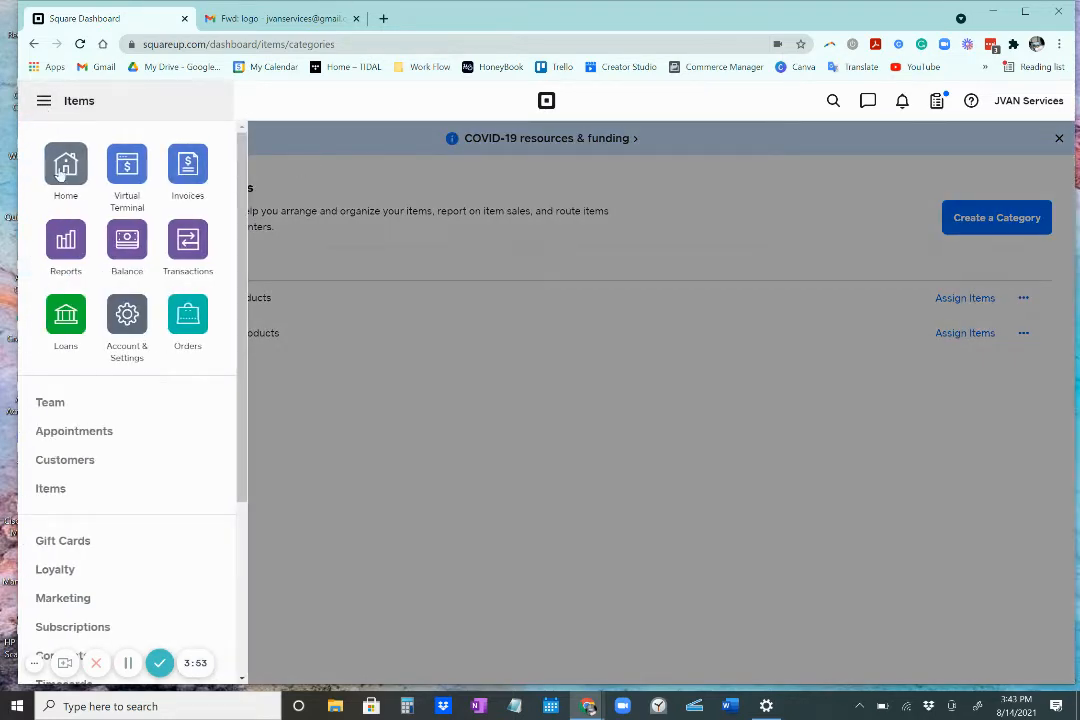
click(65, 170)
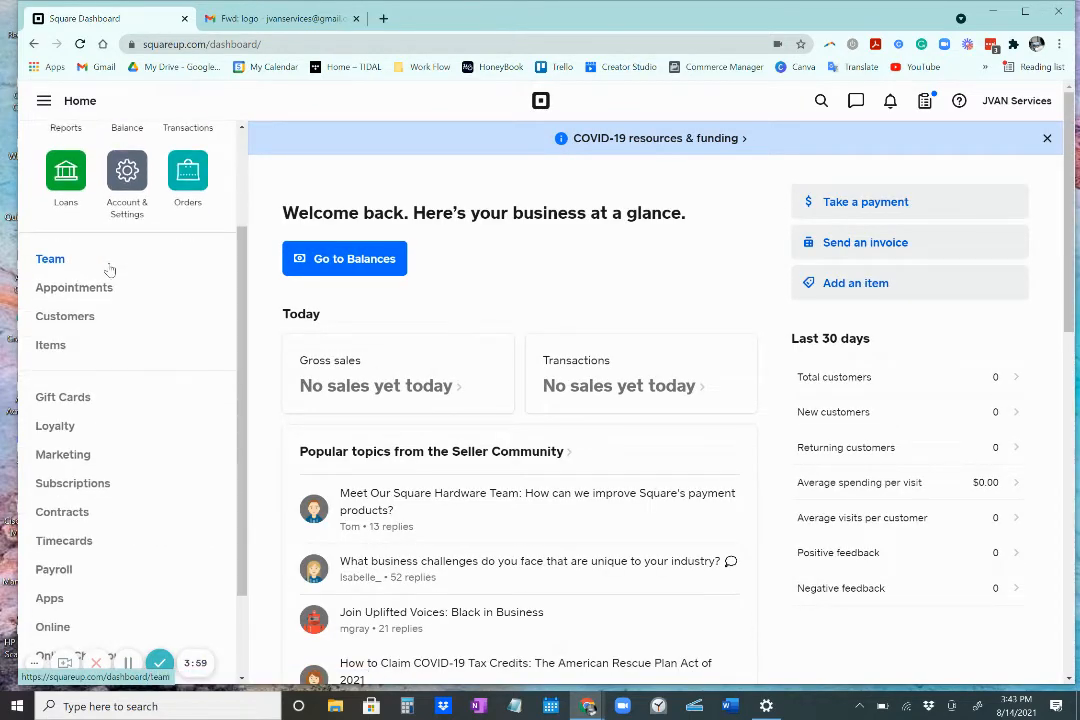
scroll(down, 3)
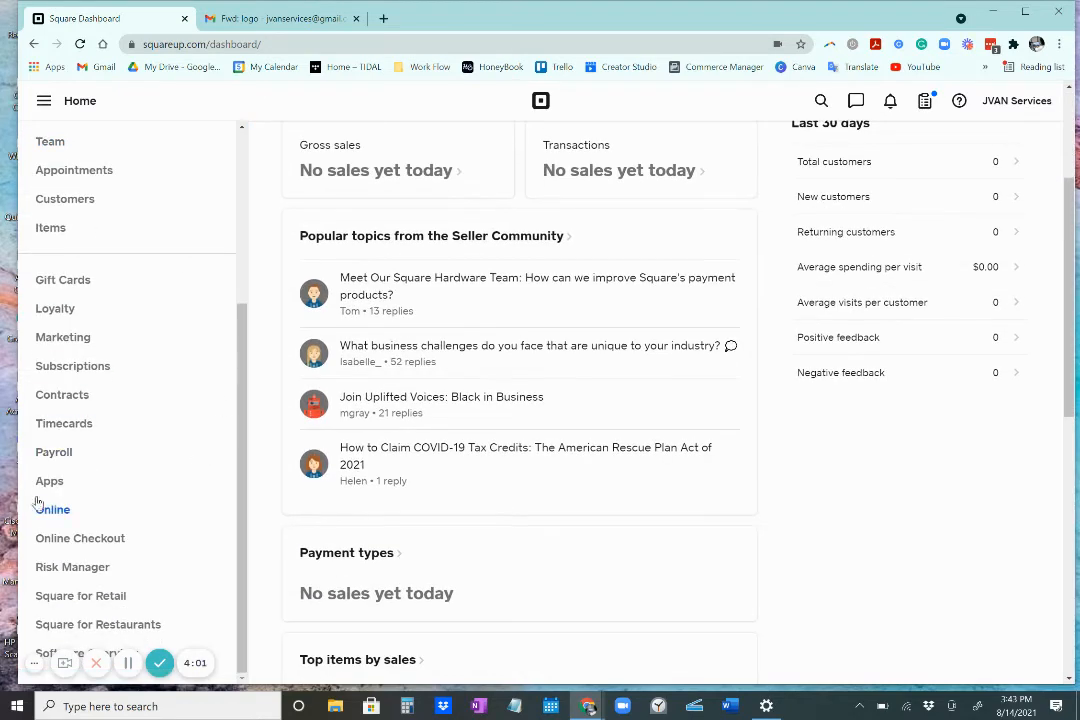
mouse_move(80, 538)
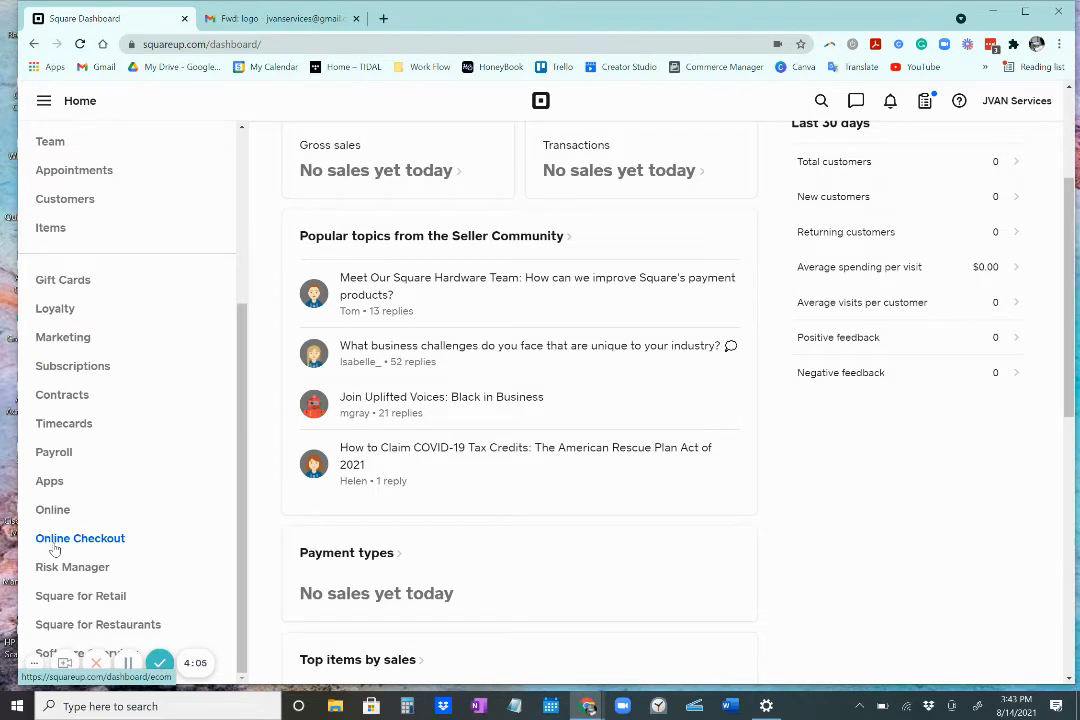
click(53, 510)
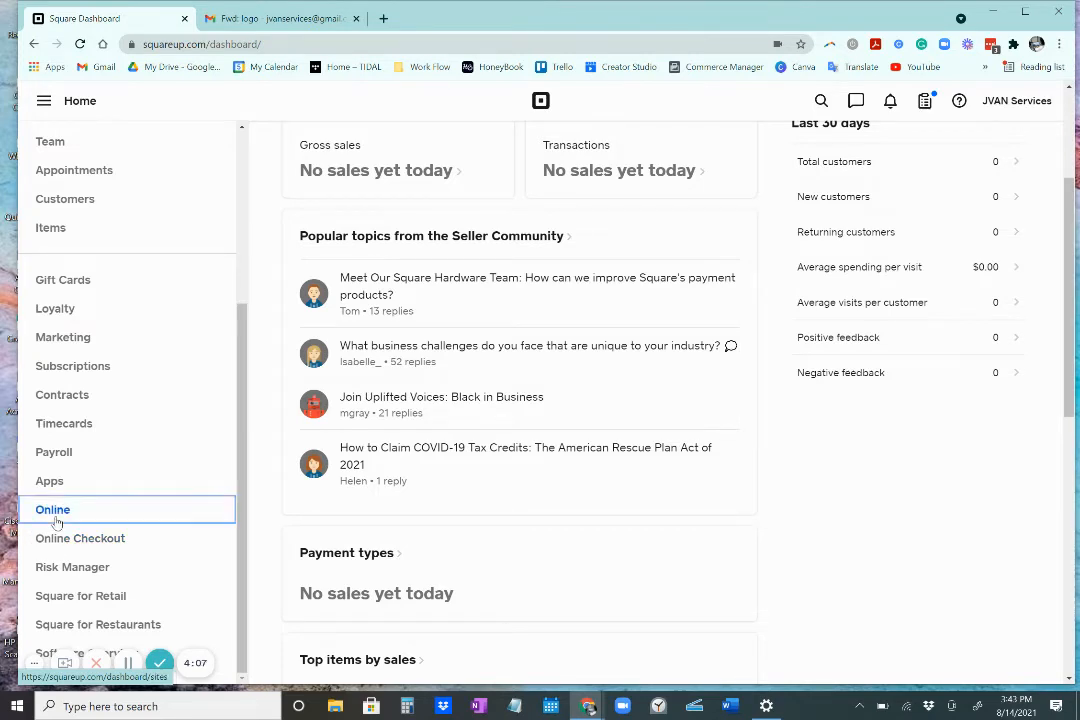
click(53, 509)
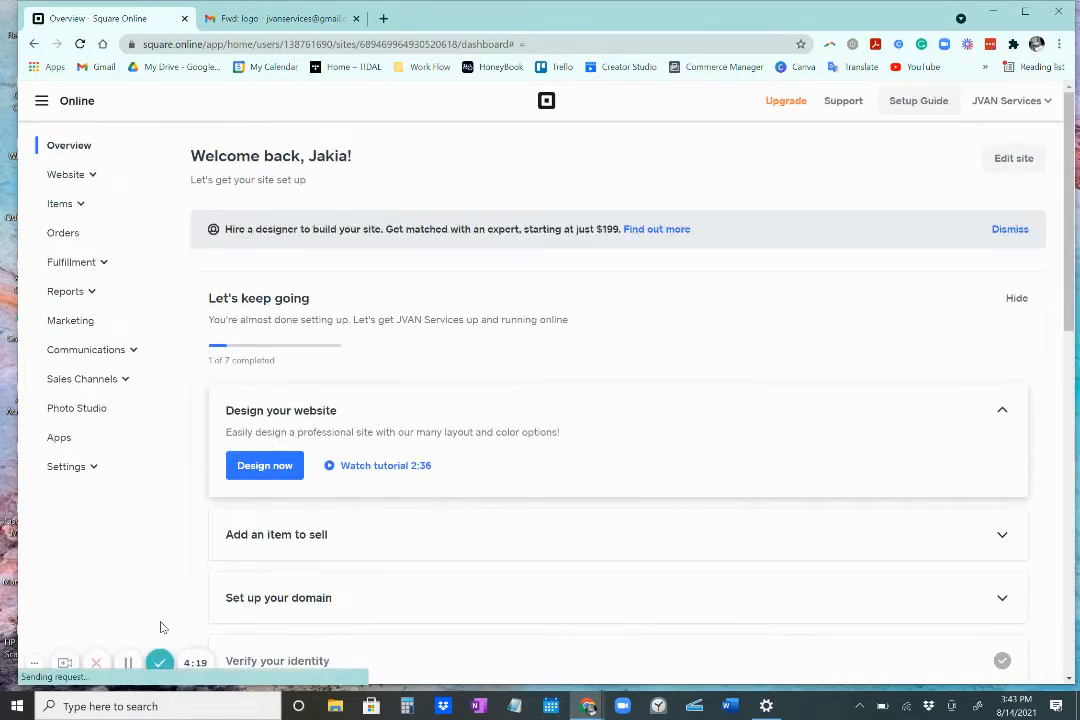
mouse_move(69, 145)
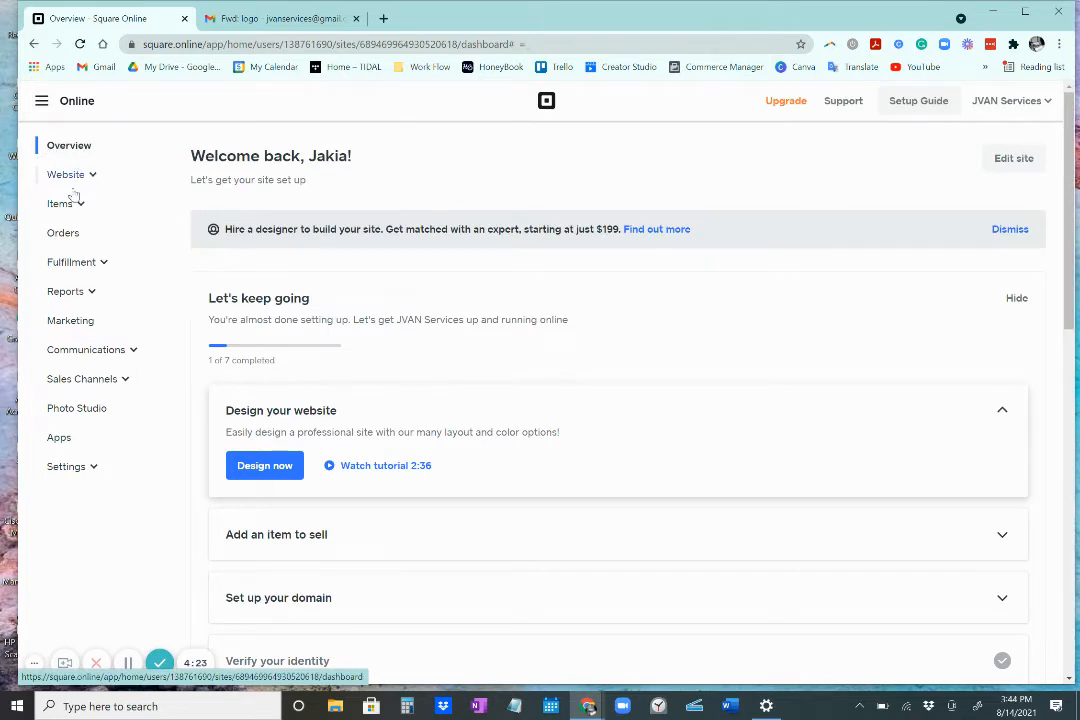
- Open Items > Site Items in Square Online, showing Top 30 Biz Rules selected
click(60, 203)
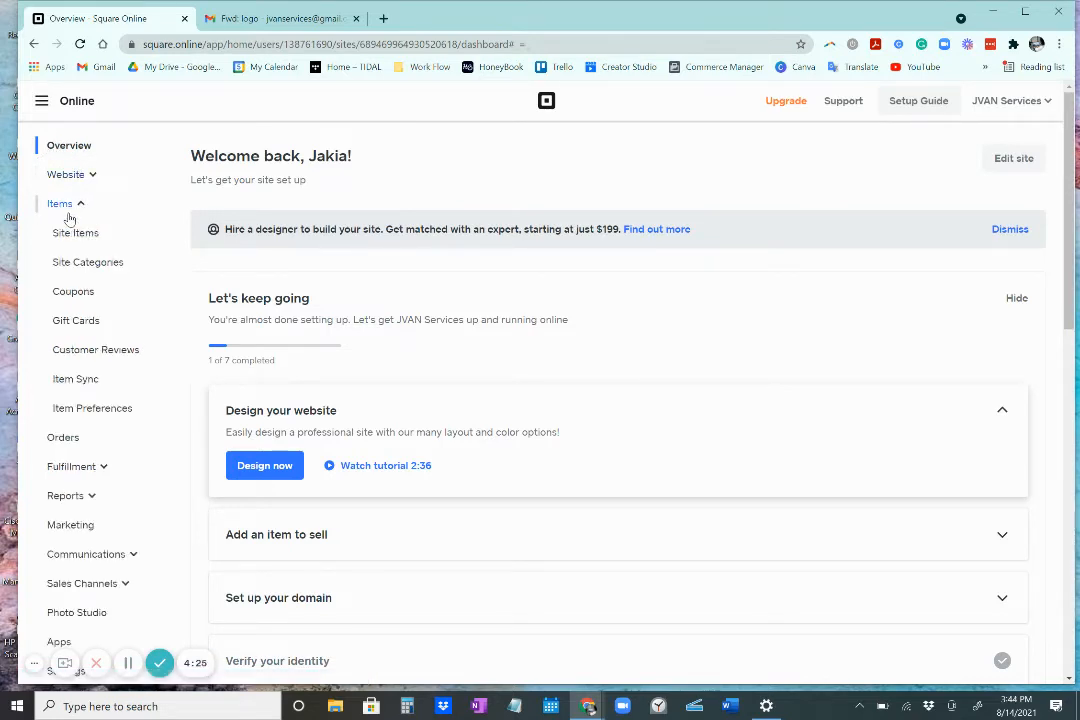
click(59, 203)
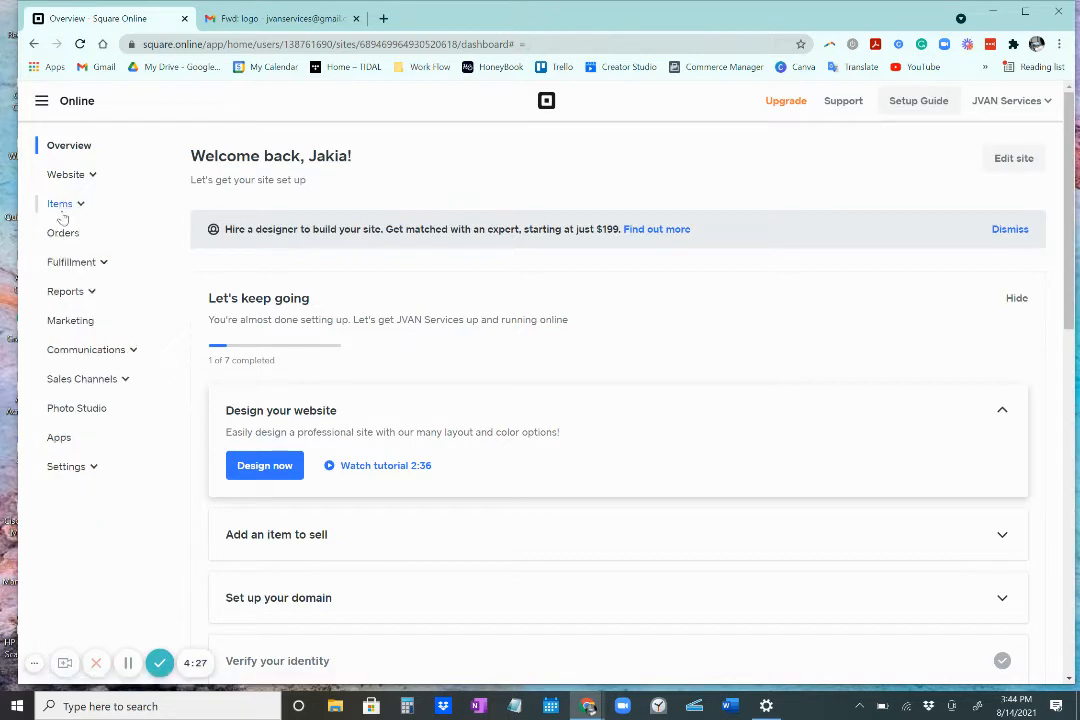
click(60, 203)
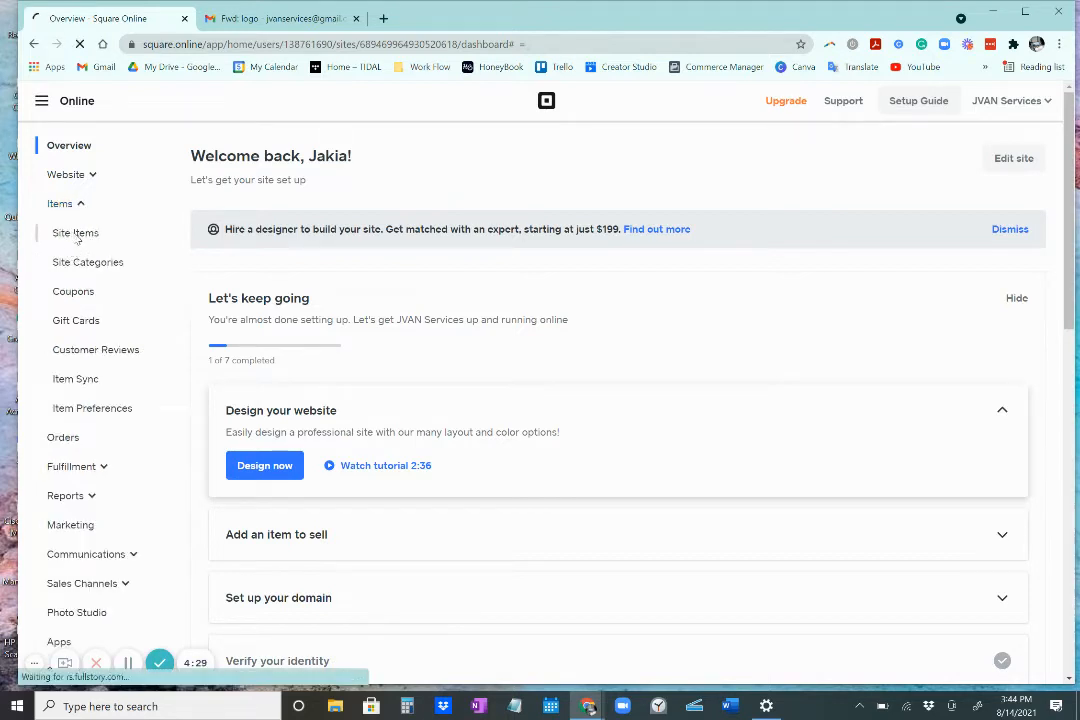
click(75, 232)
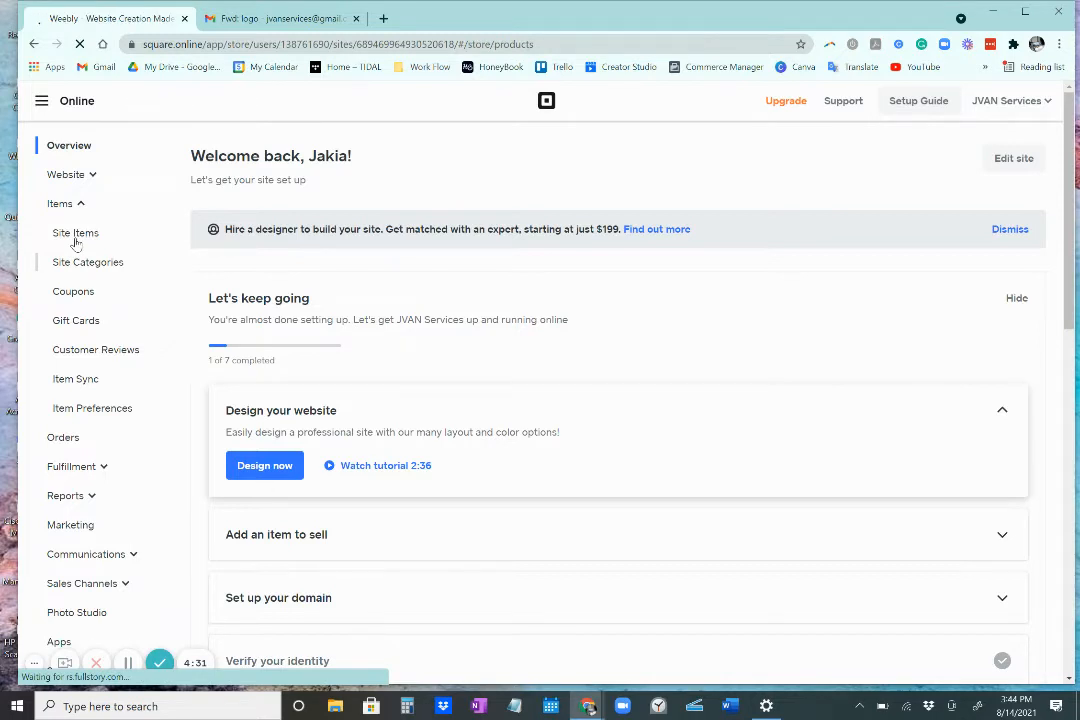
click(75, 232)
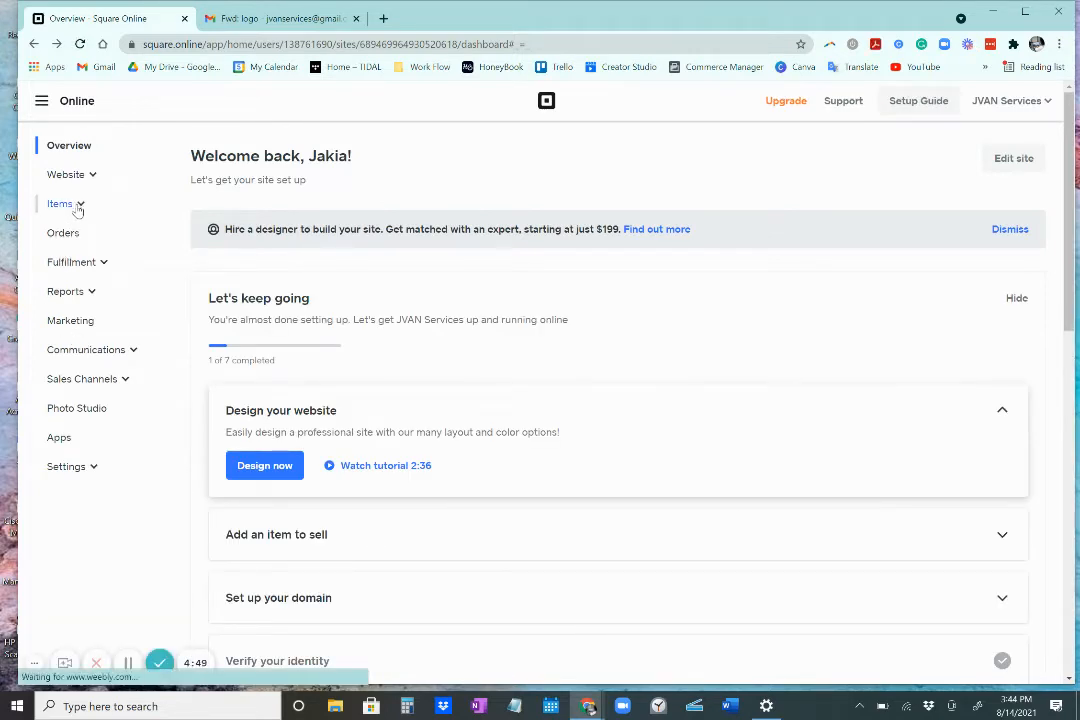
click(60, 203)
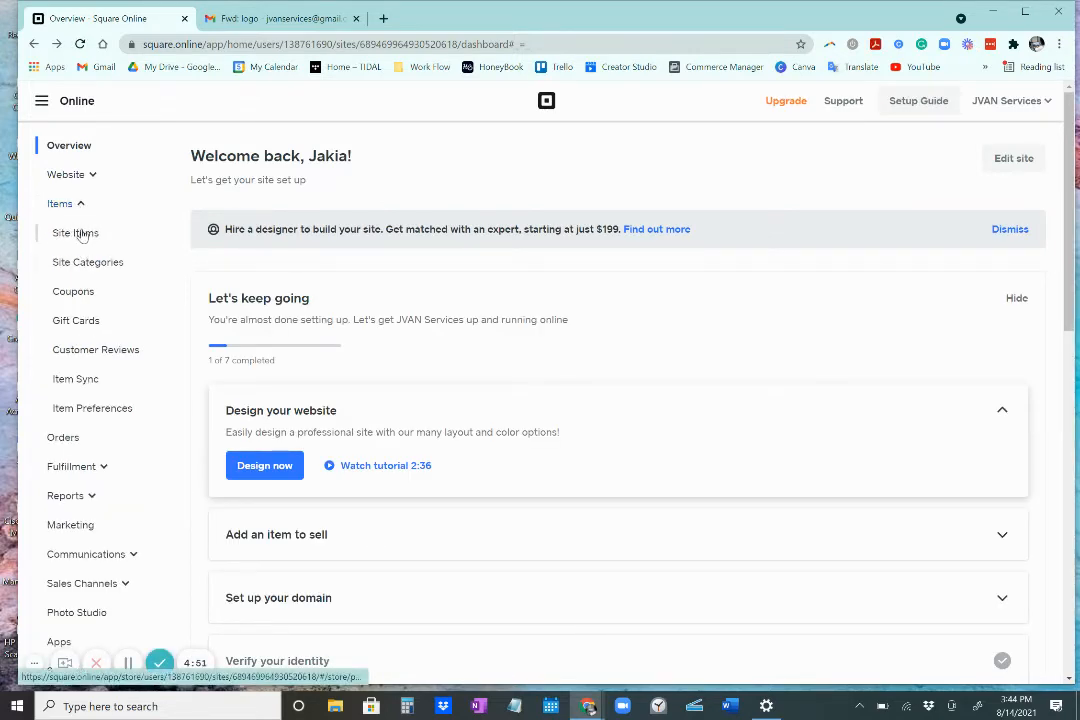
click(75, 233)
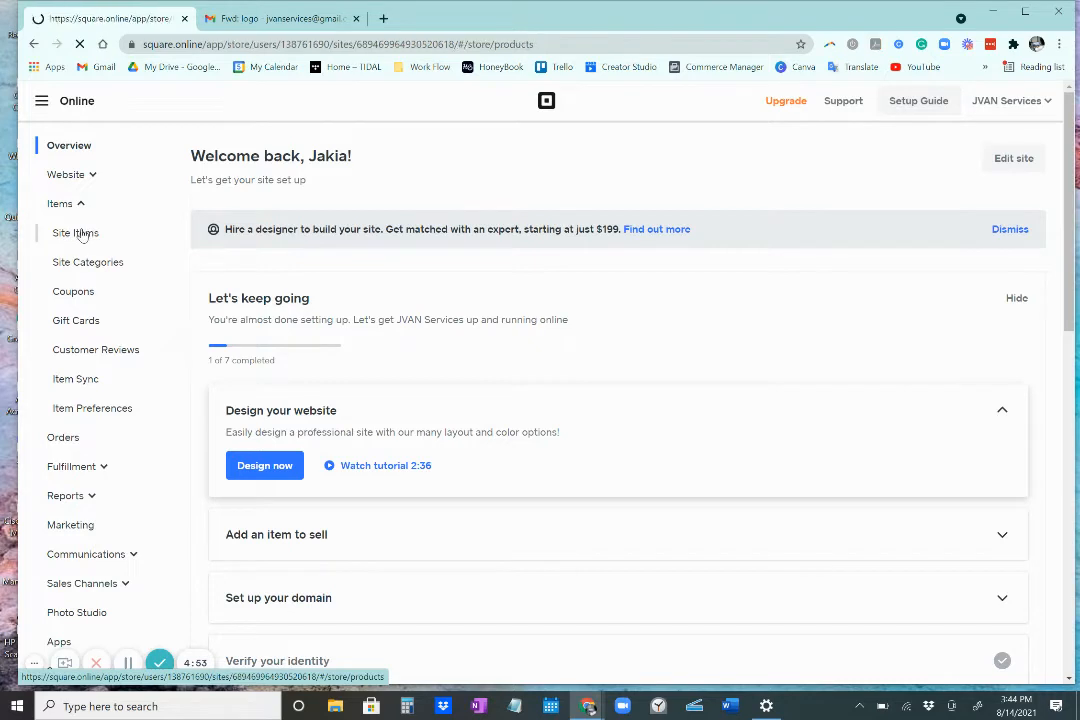
click(75, 232)
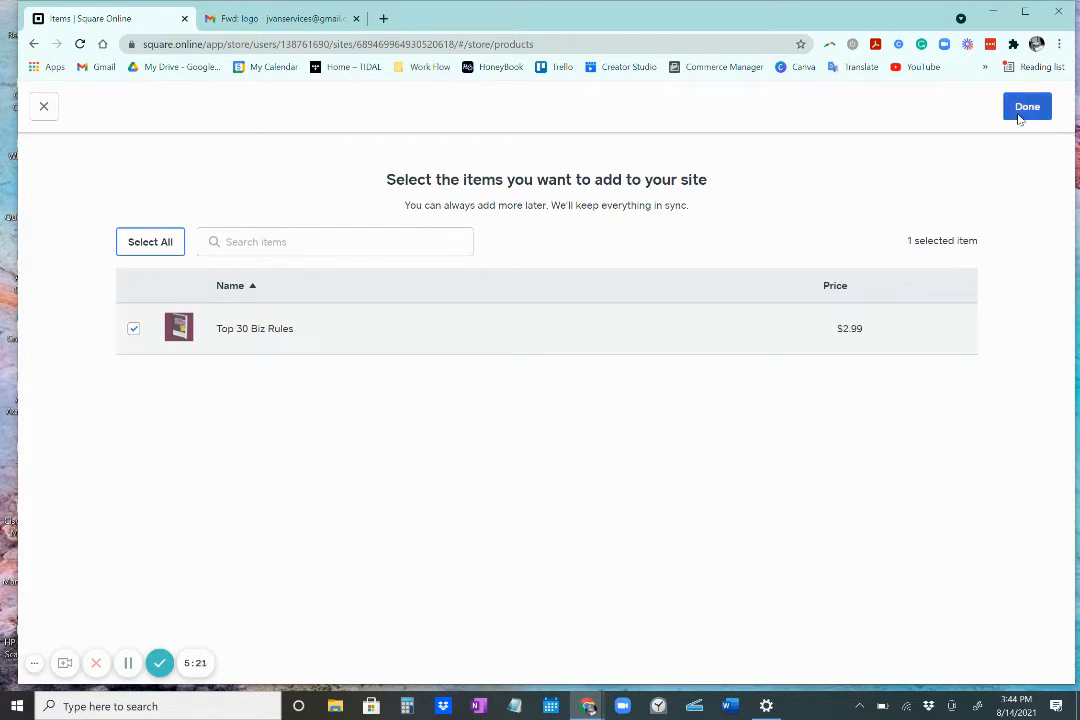
- Add Top 30 Biz Rules ($2.99) to site items and open its Edit Item page
click(1027, 106)
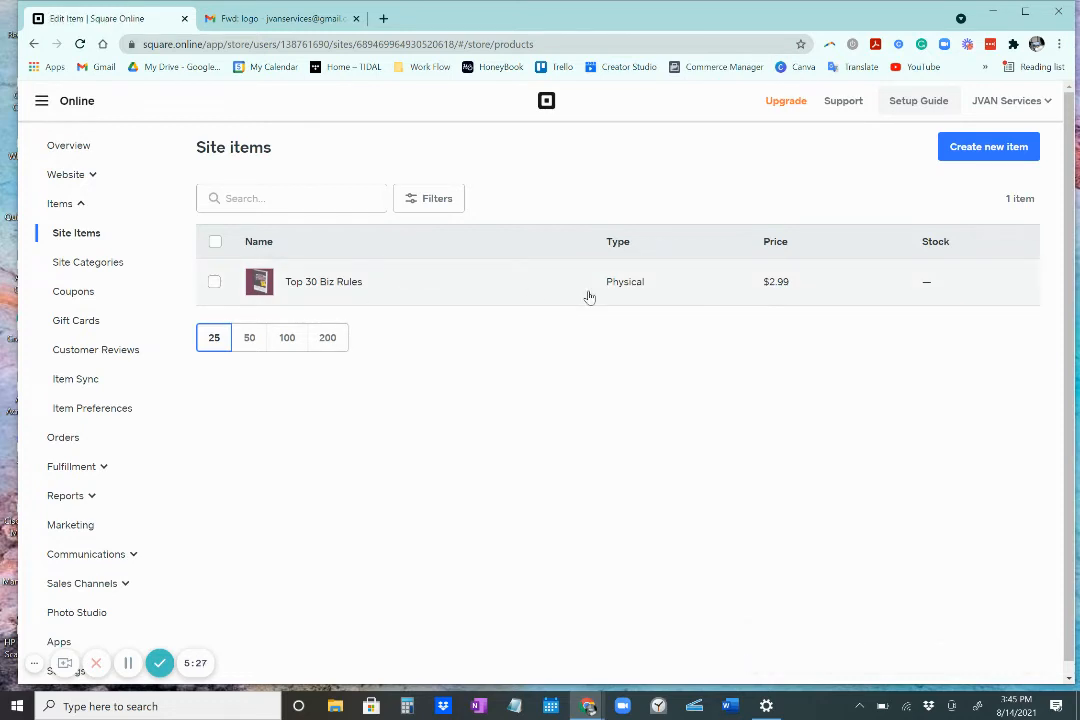
click(323, 281)
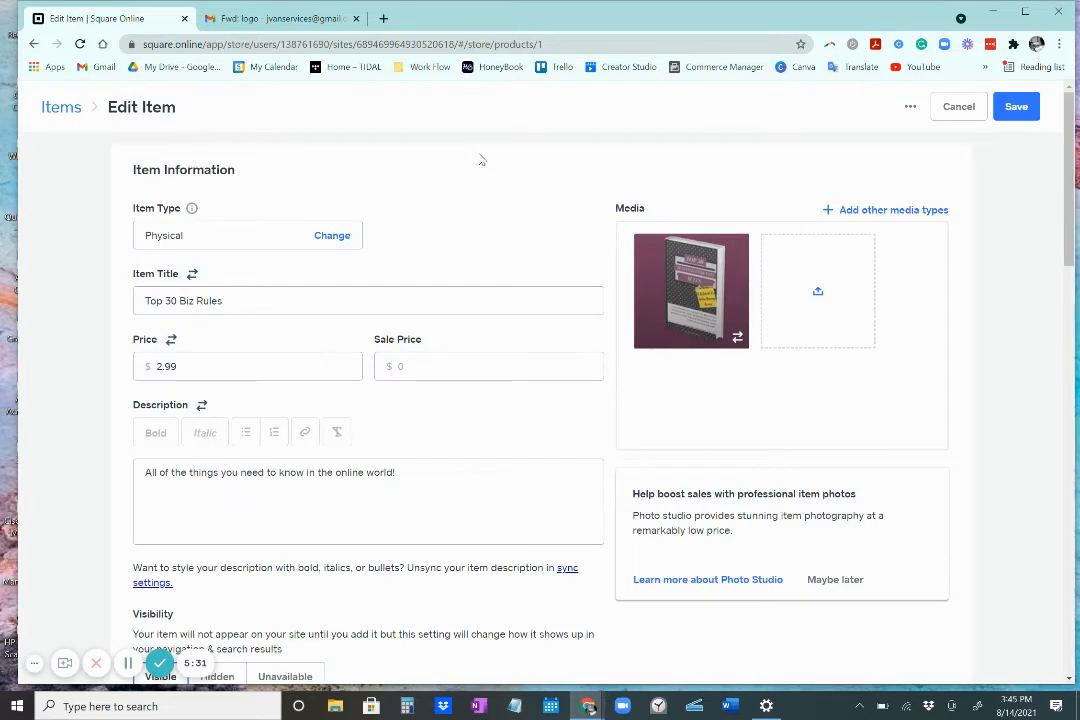
- Save Top 30 Biz Rules with Visibility set to Visible and Shipping ticked
scroll(down, 3)
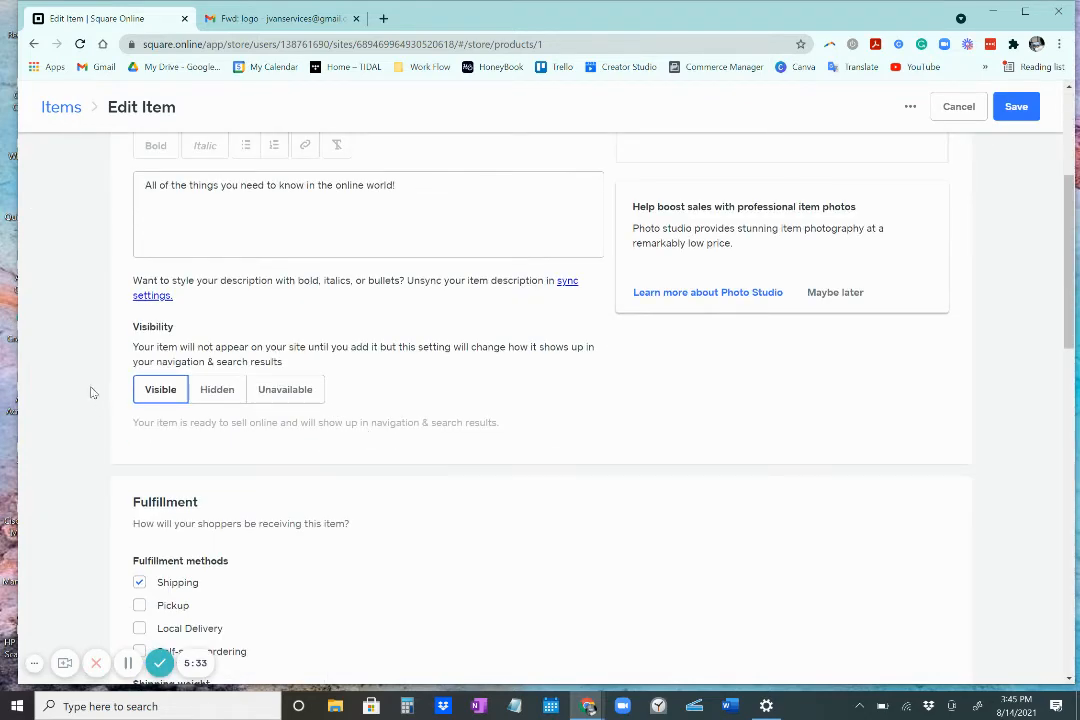
mouse_move(160, 340)
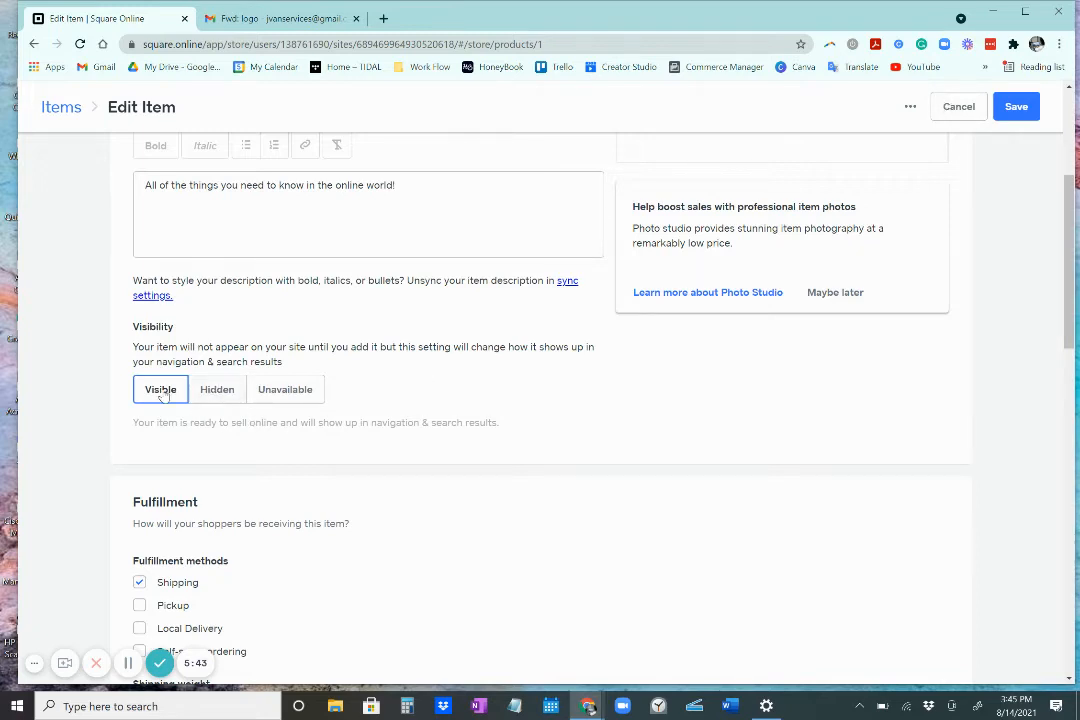
scroll(down, 3)
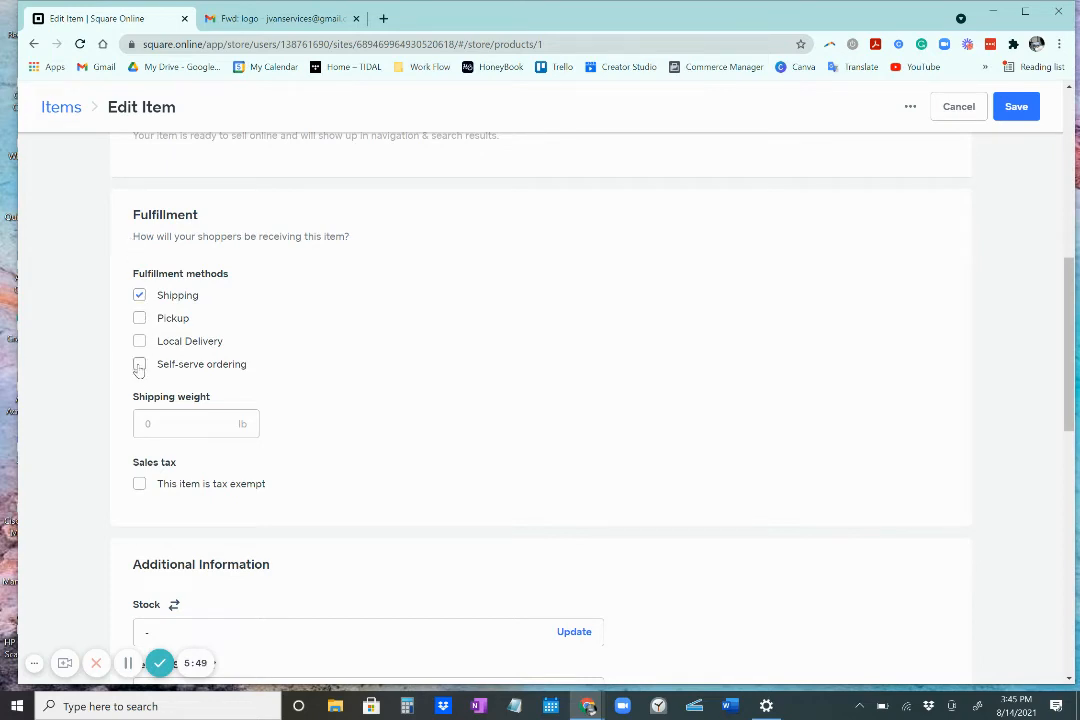
scroll(down, 3)
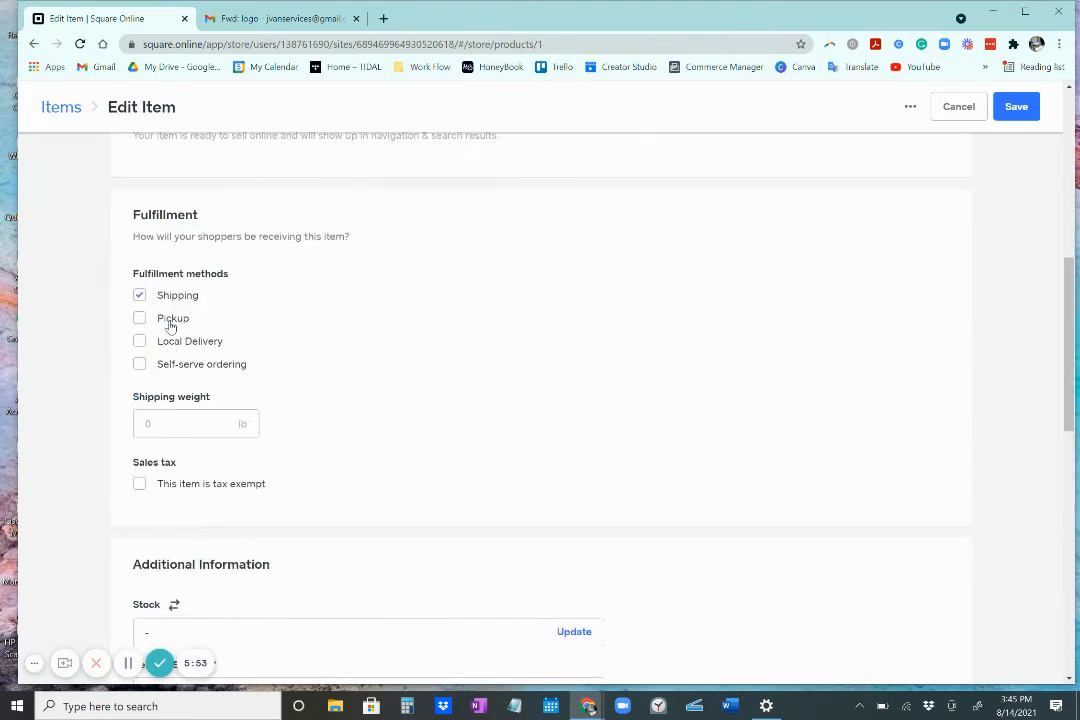
scroll(down, 3)
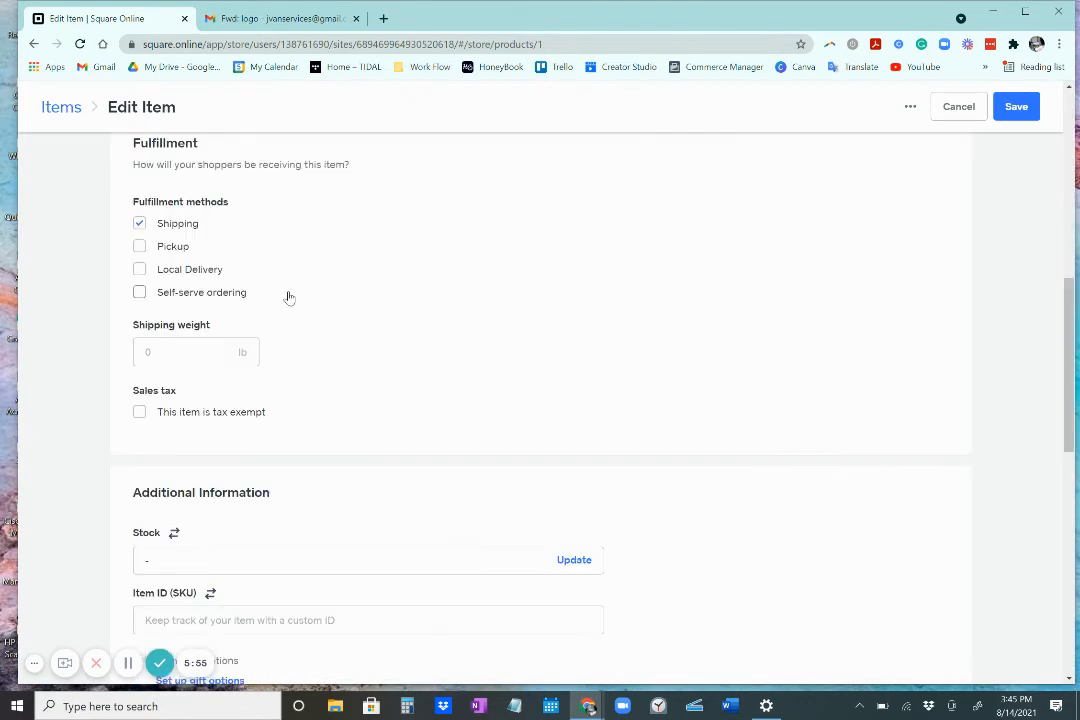
click(1016, 107)
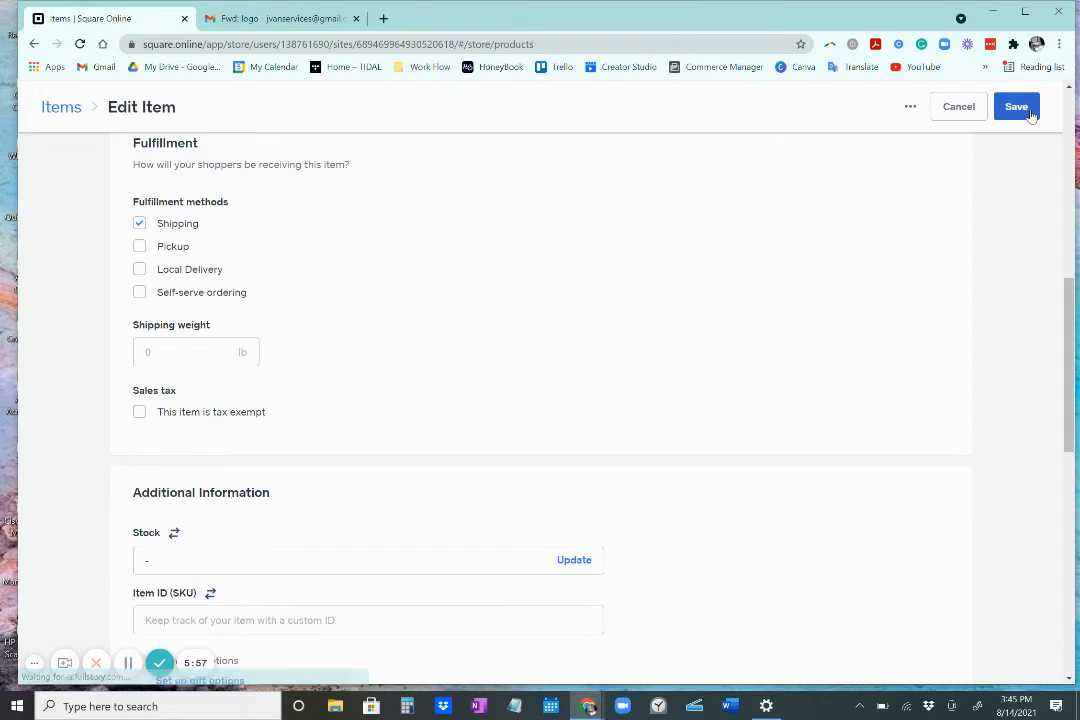
click(1016, 106)
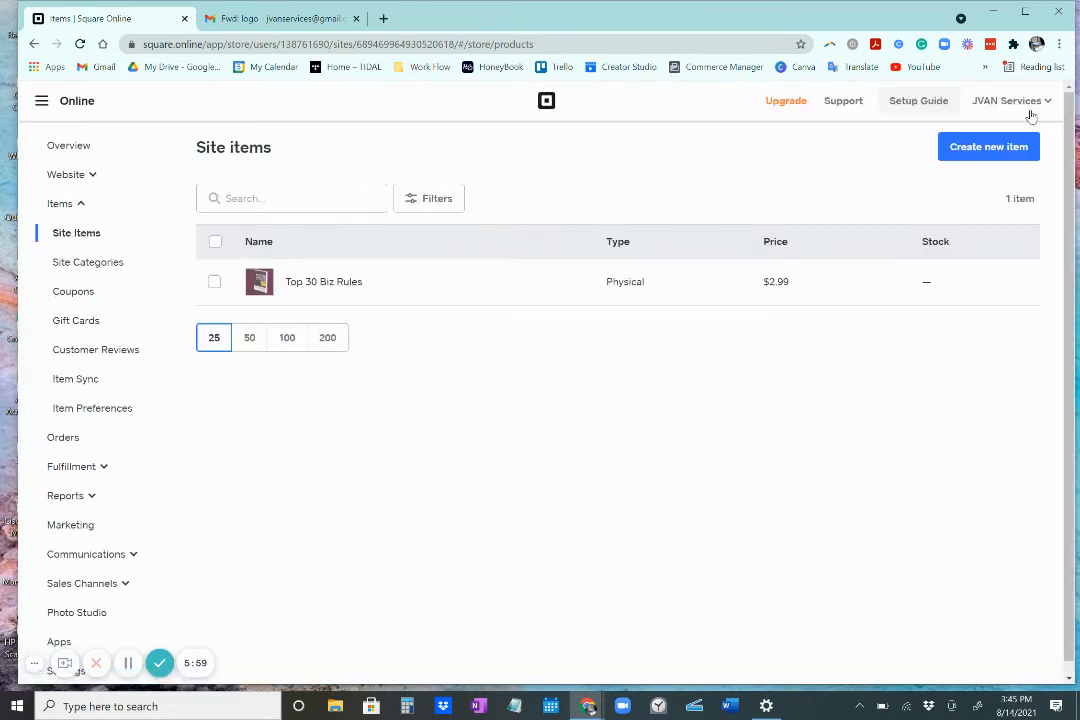
mouse_move(66, 174)
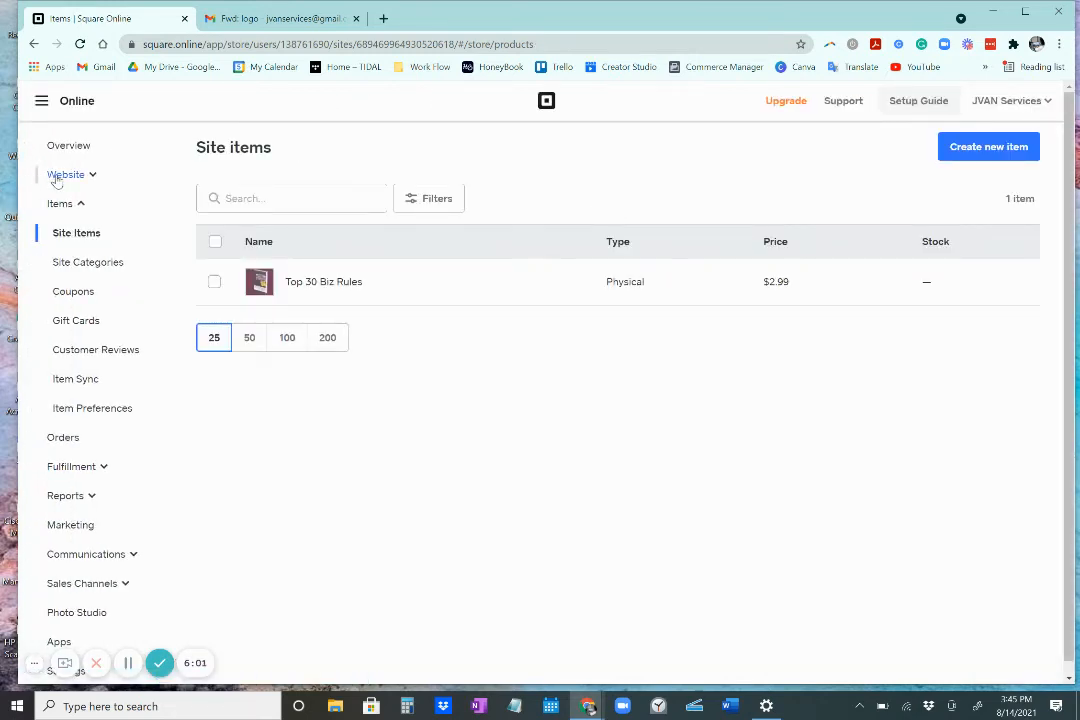
- Open Edit Site from the Website section of the left navigation
click(67, 174)
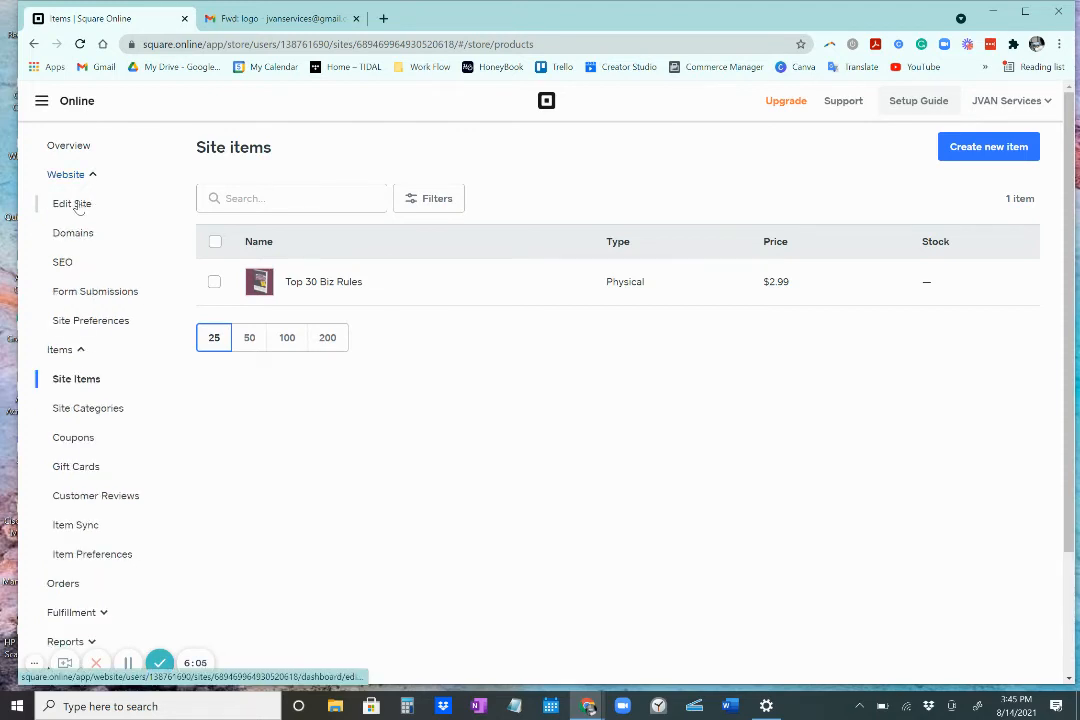
click(71, 203)
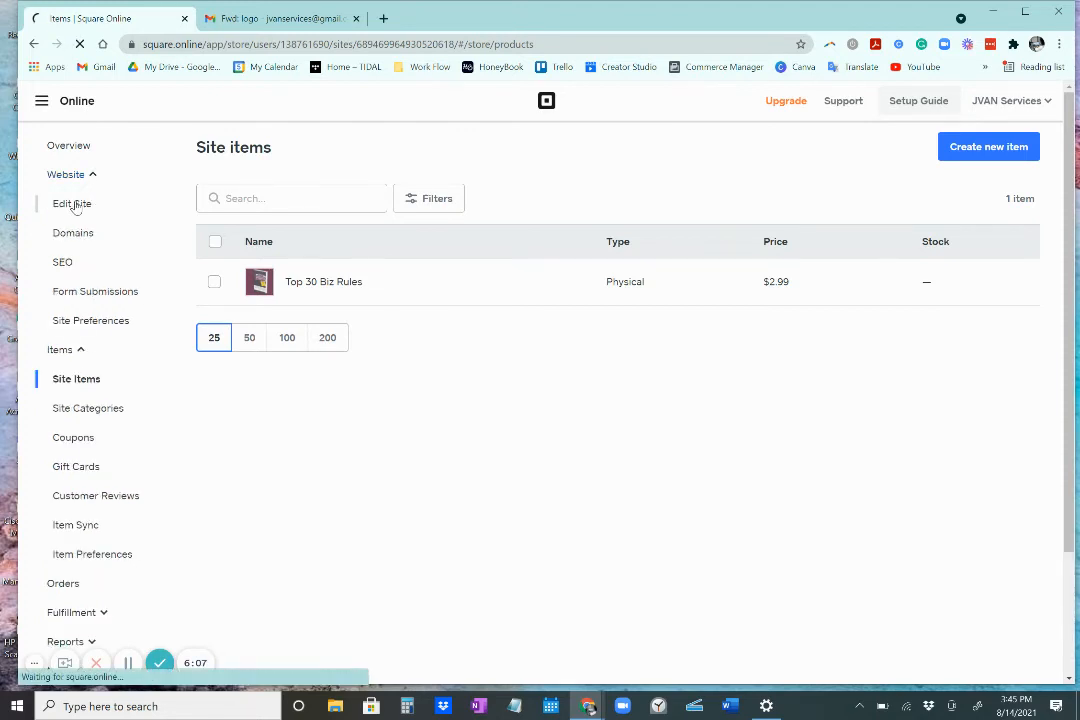
click(72, 204)
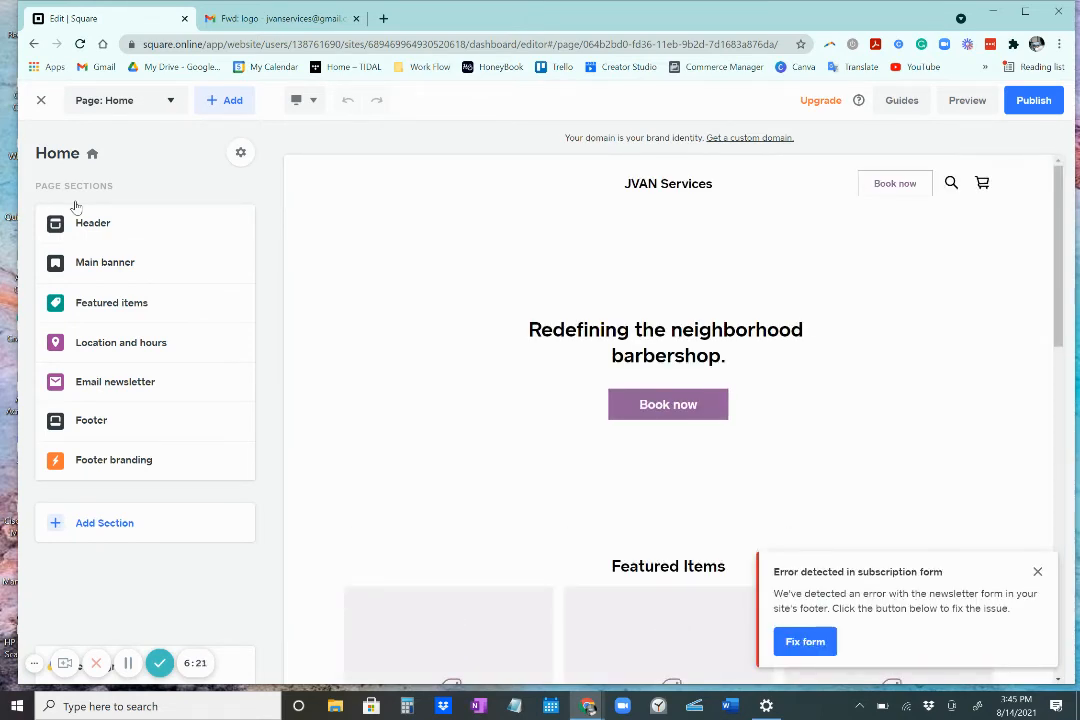
mouse_move(807, 668)
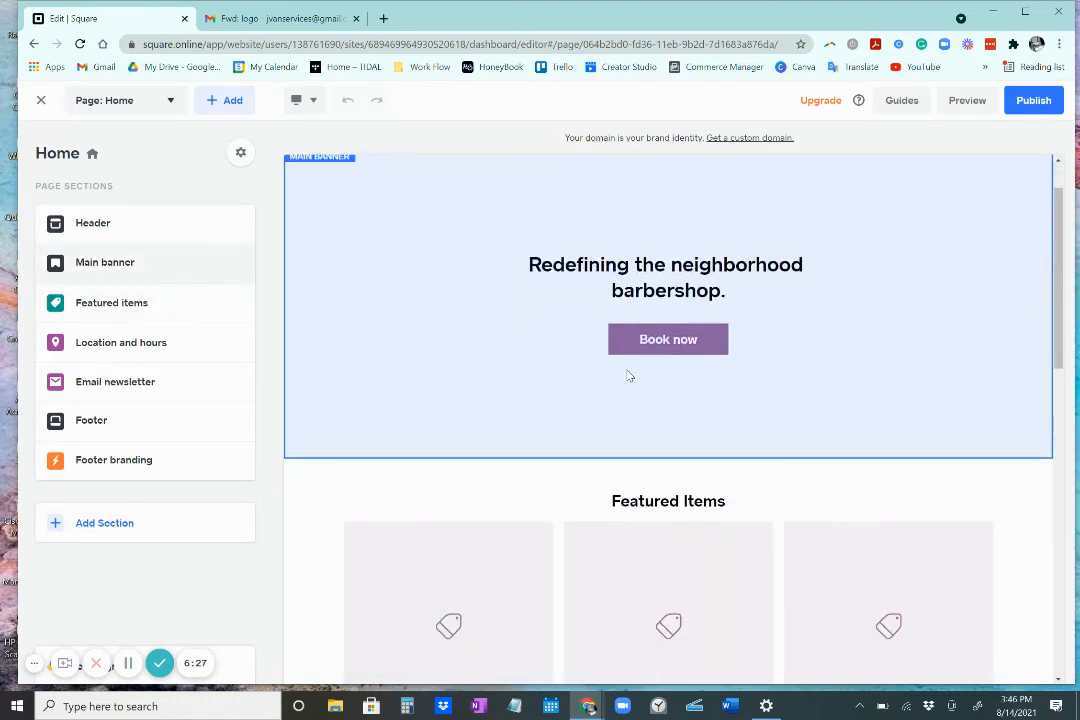
- Choose Shop All under Category pages in the editor's page dropdown
scroll(down, 3)
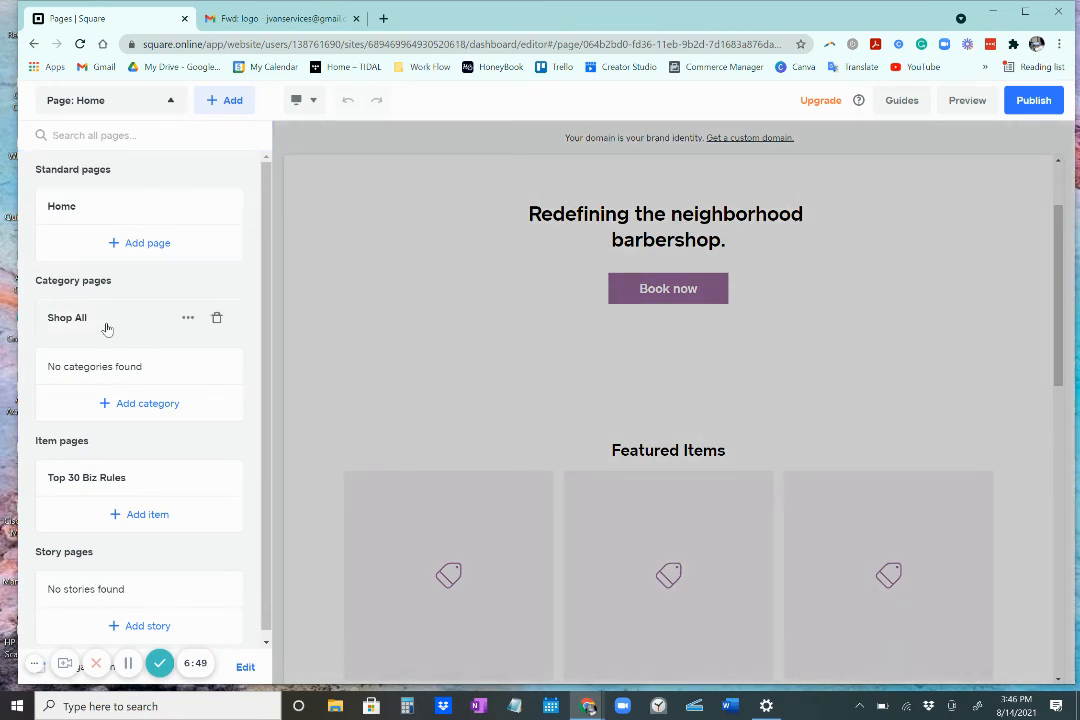
click(67, 317)
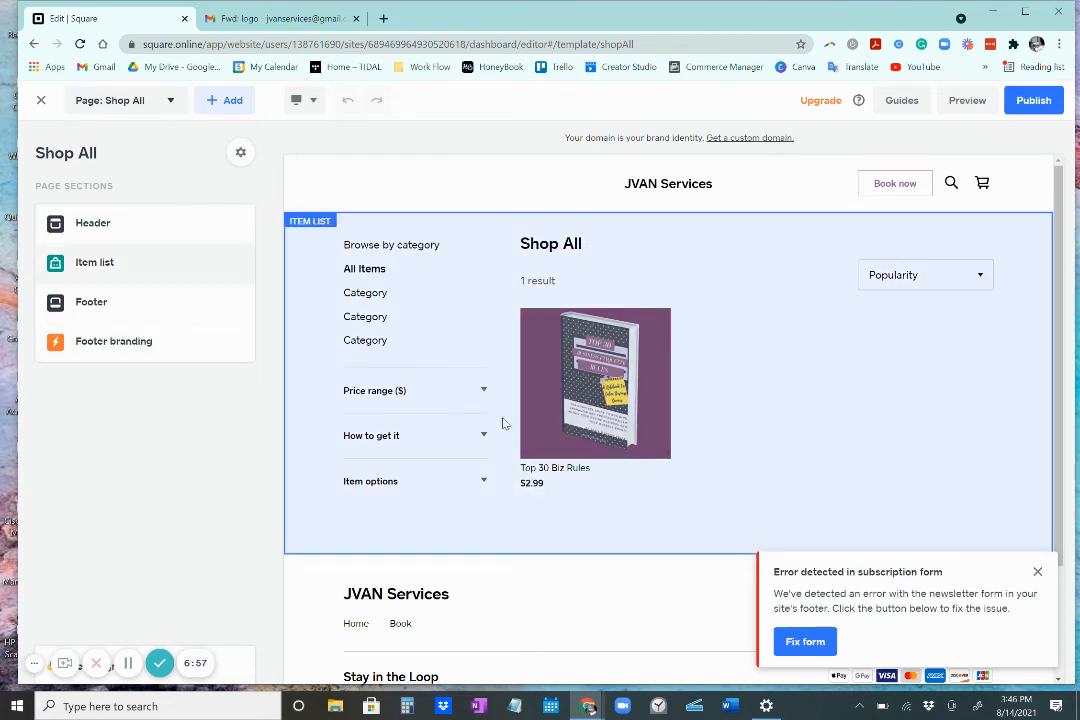
mouse_move(718, 460)
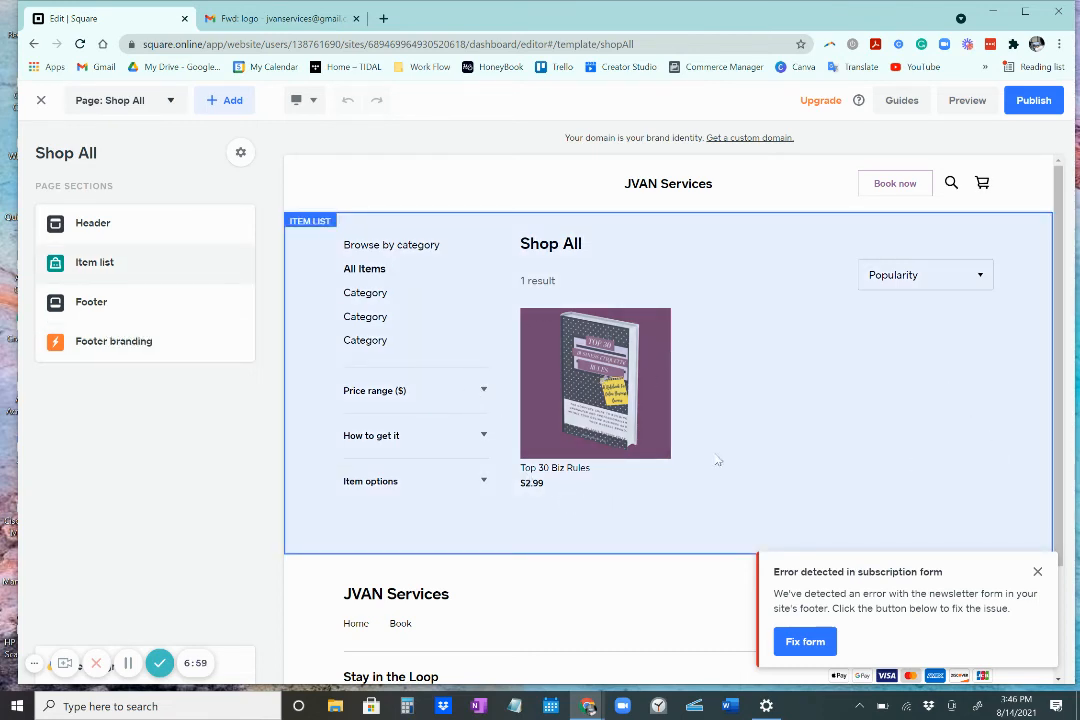
- Open the Shop All Item list settings and dismiss the category styling notice
click(94, 262)
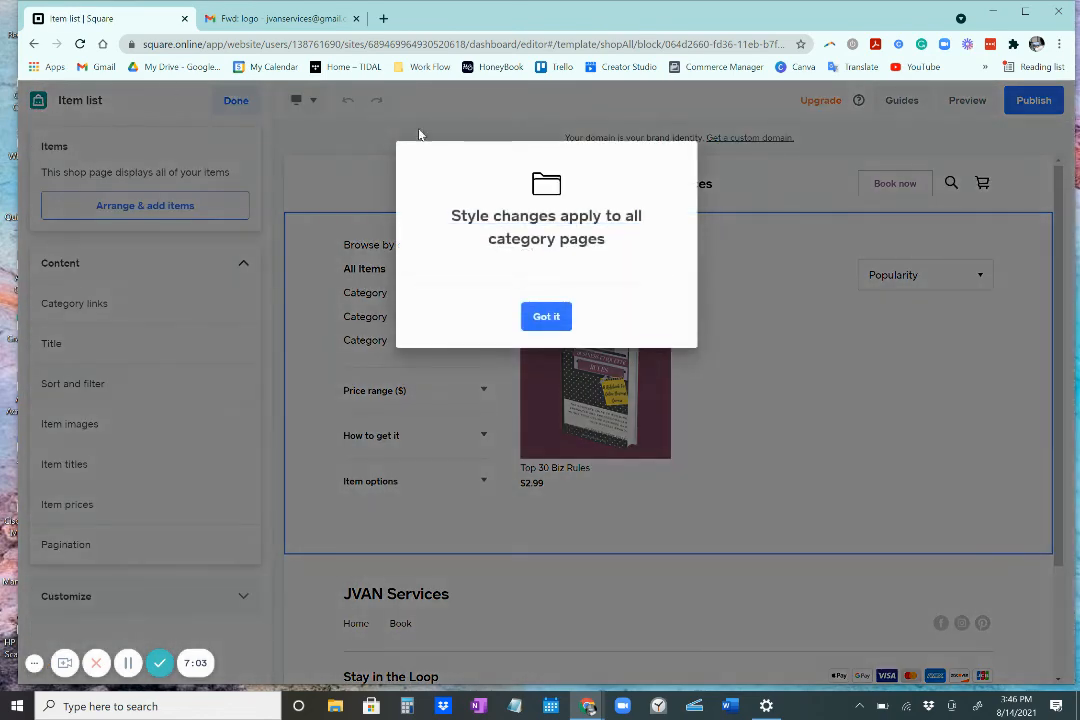
click(546, 316)
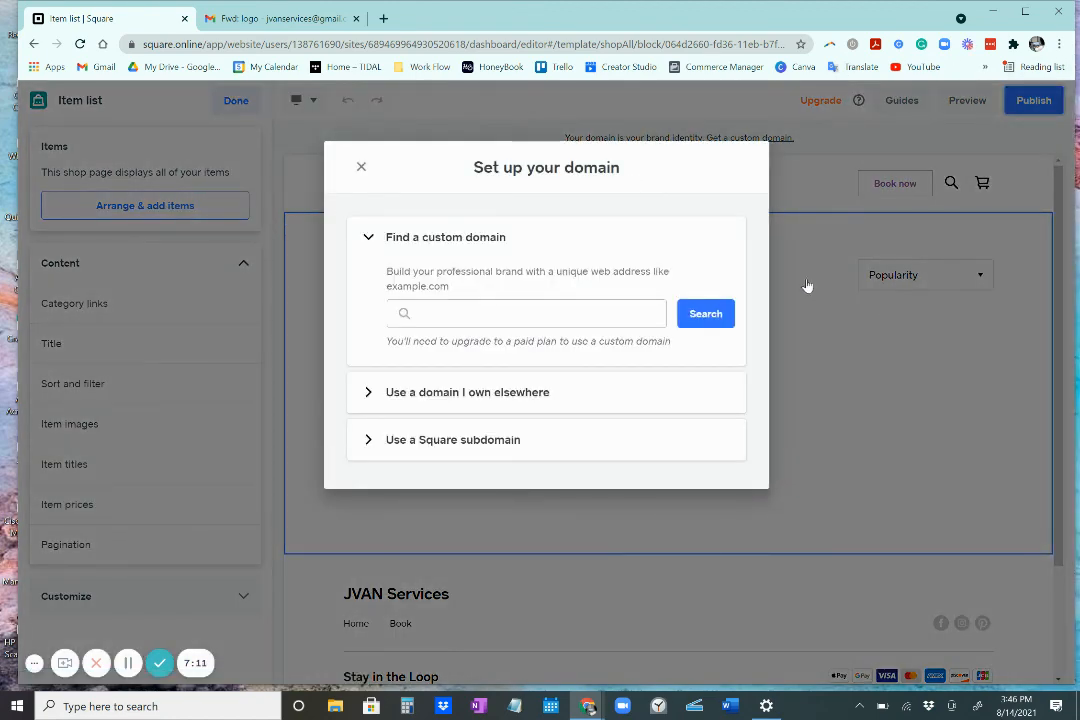
mouse_move(413, 162)
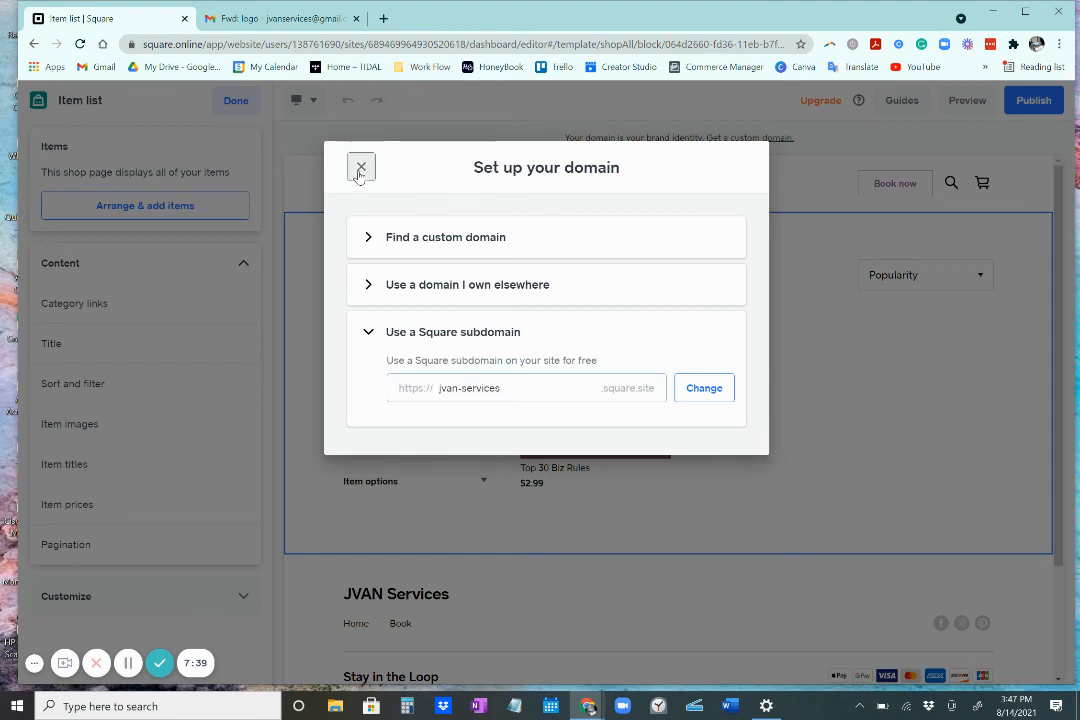
click(361, 167)
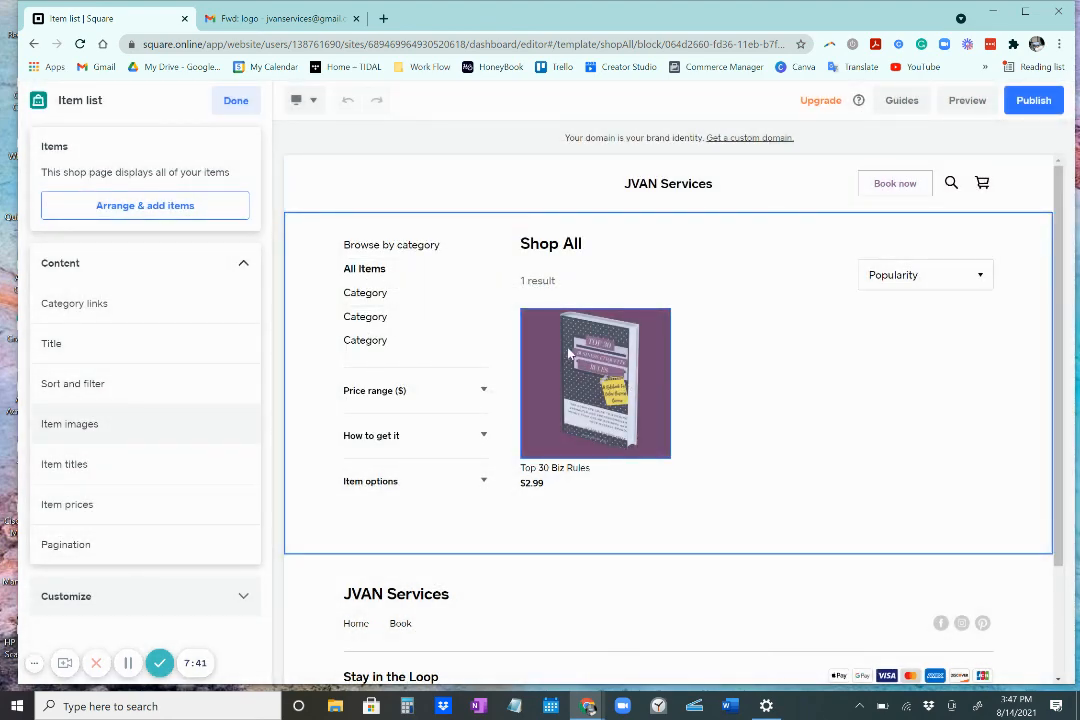